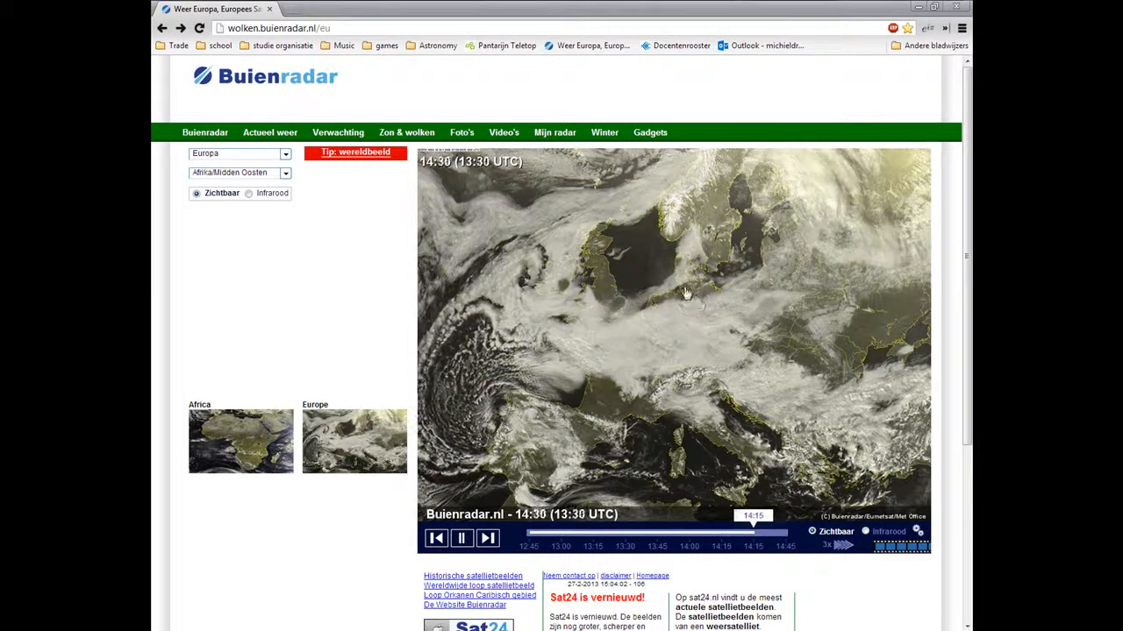
# Load the 99 images from the m42 light folder as light frames.
pyautogui.click(656, 533)
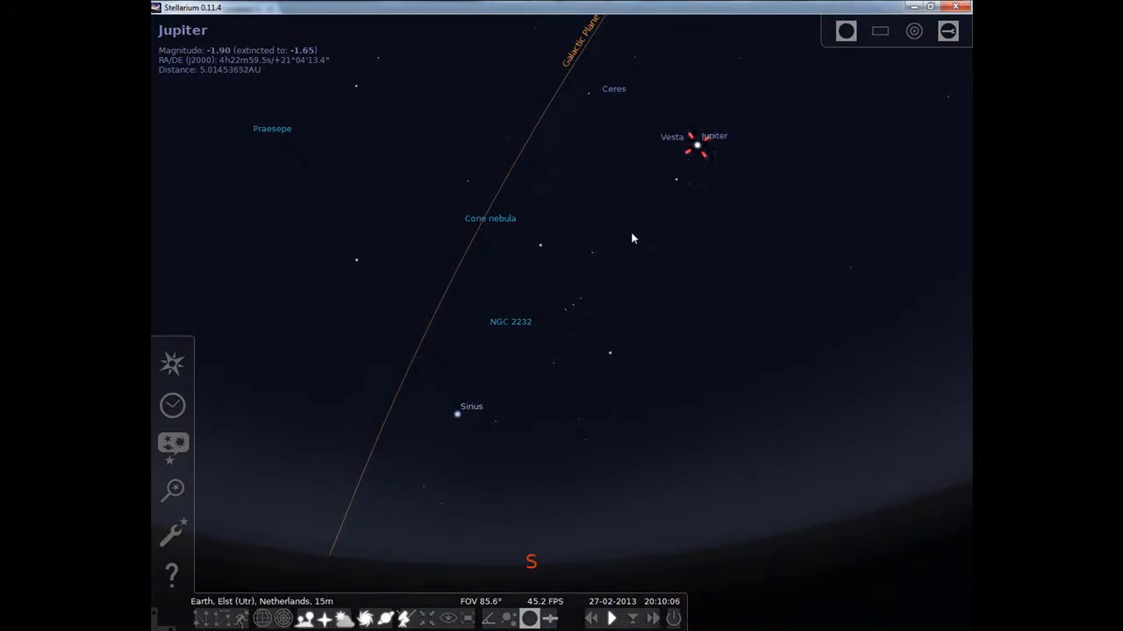
pyautogui.moveTo(623, 237)
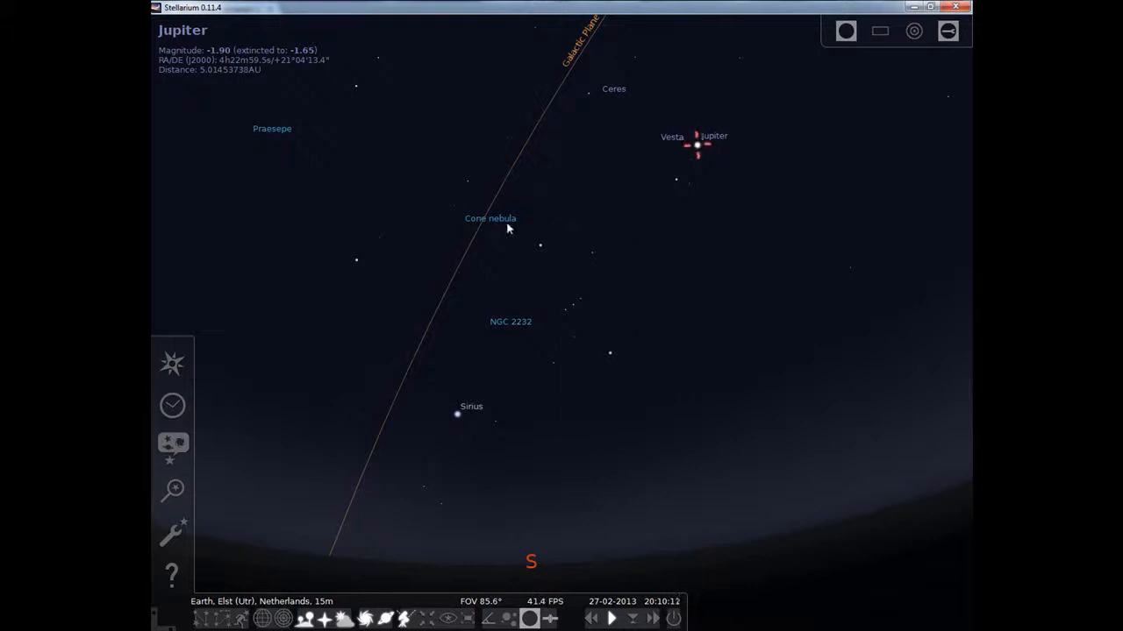
pyautogui.moveTo(546, 298)
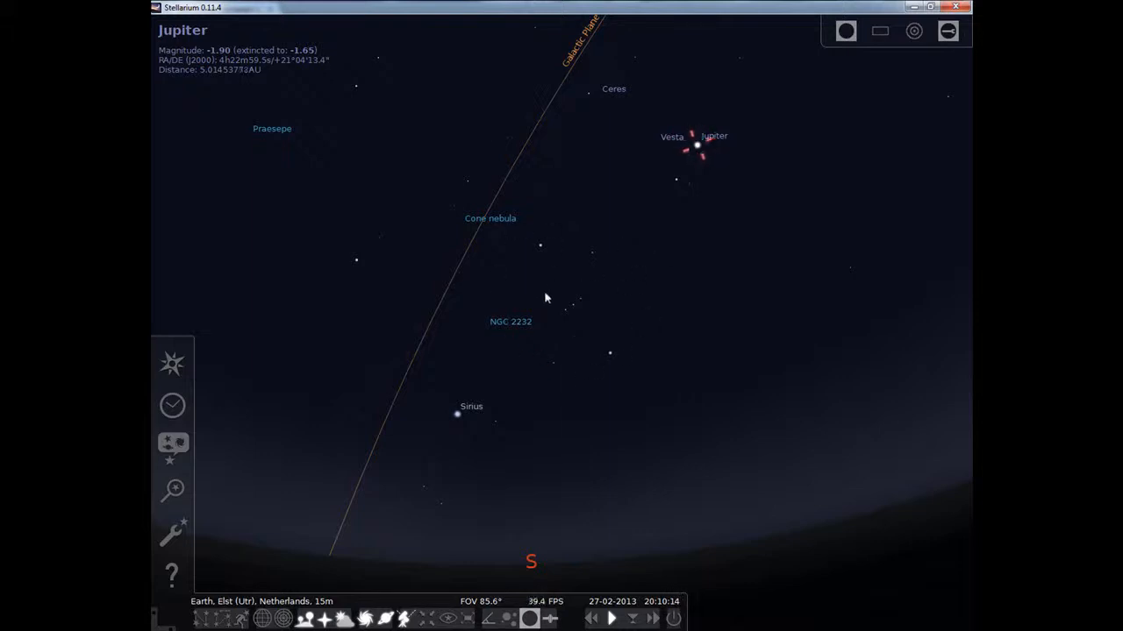
pyautogui.moveTo(593, 307)
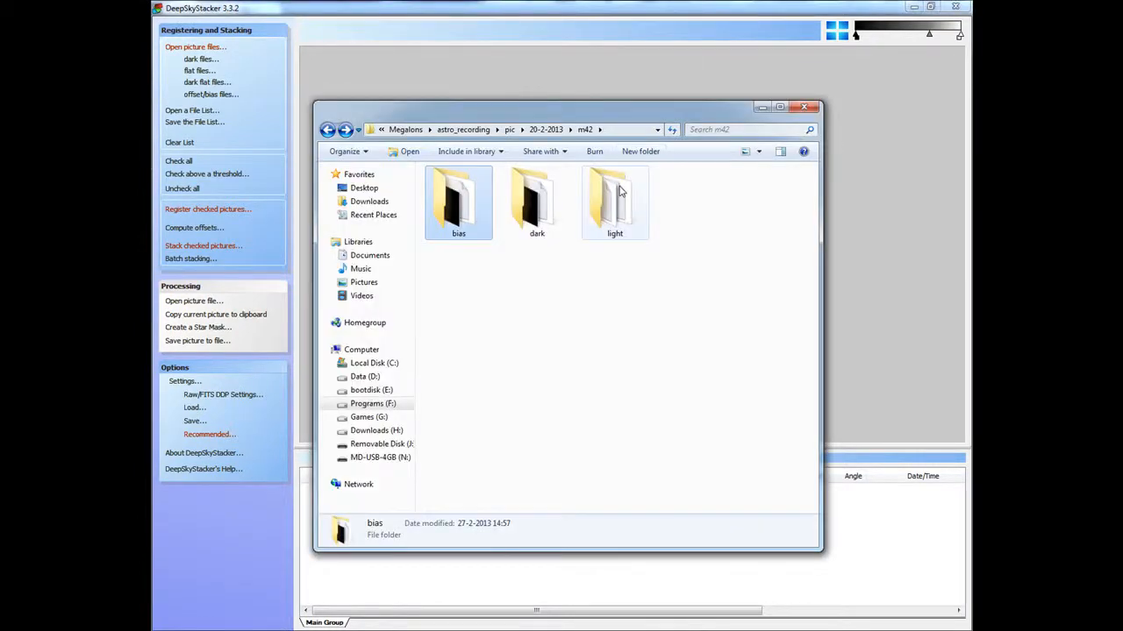
pyautogui.doubleClick(614, 202)
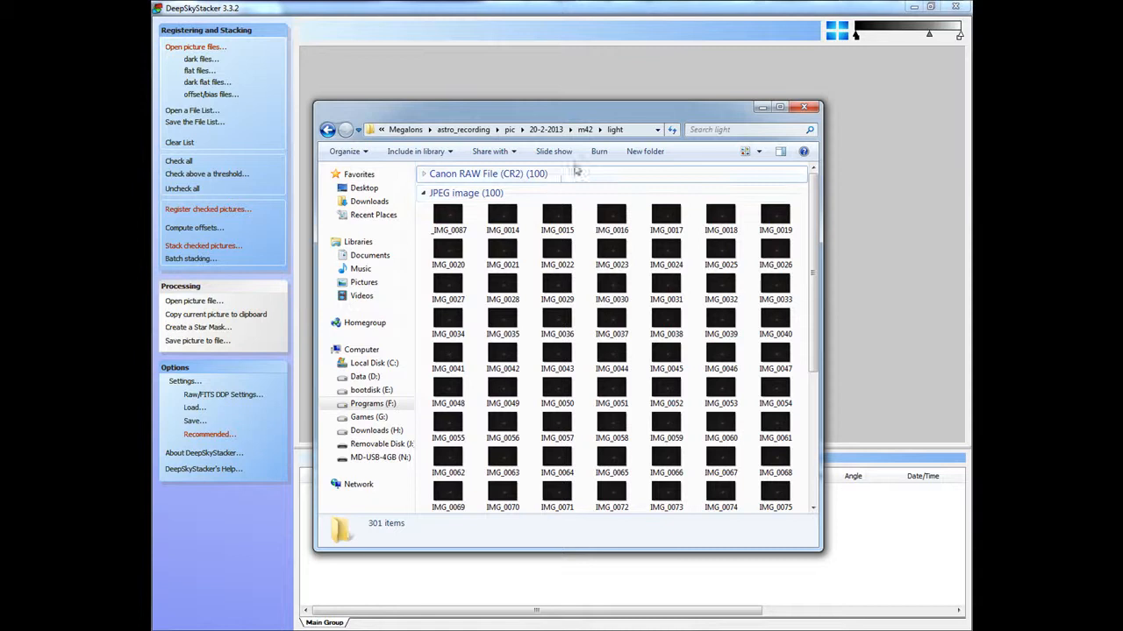
pyautogui.click(501, 218)
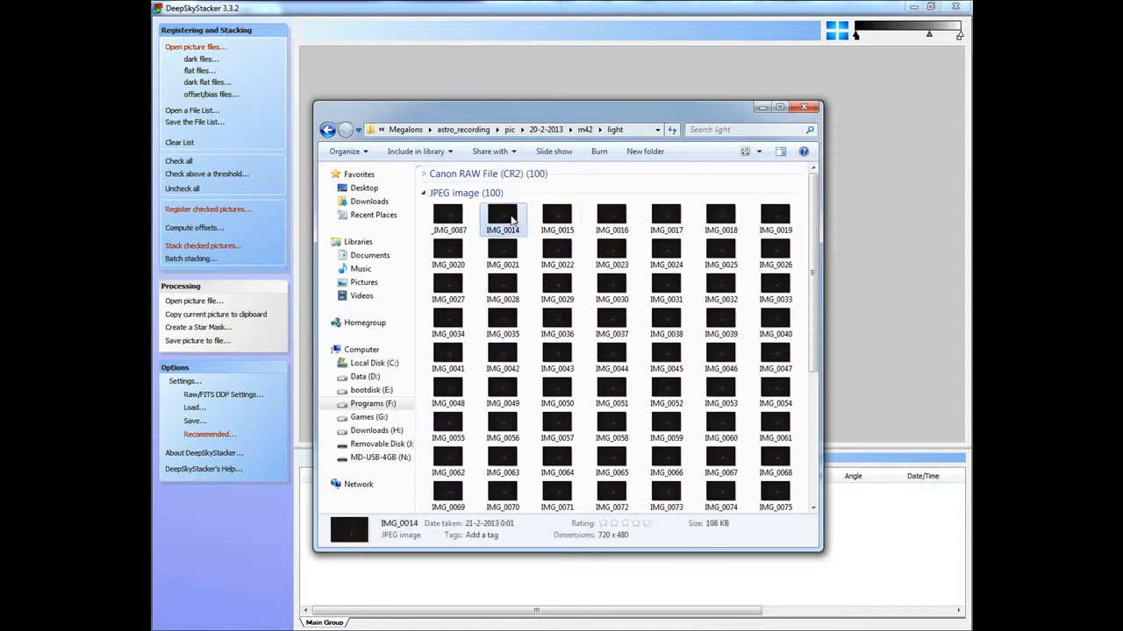
pyautogui.scroll(-3)
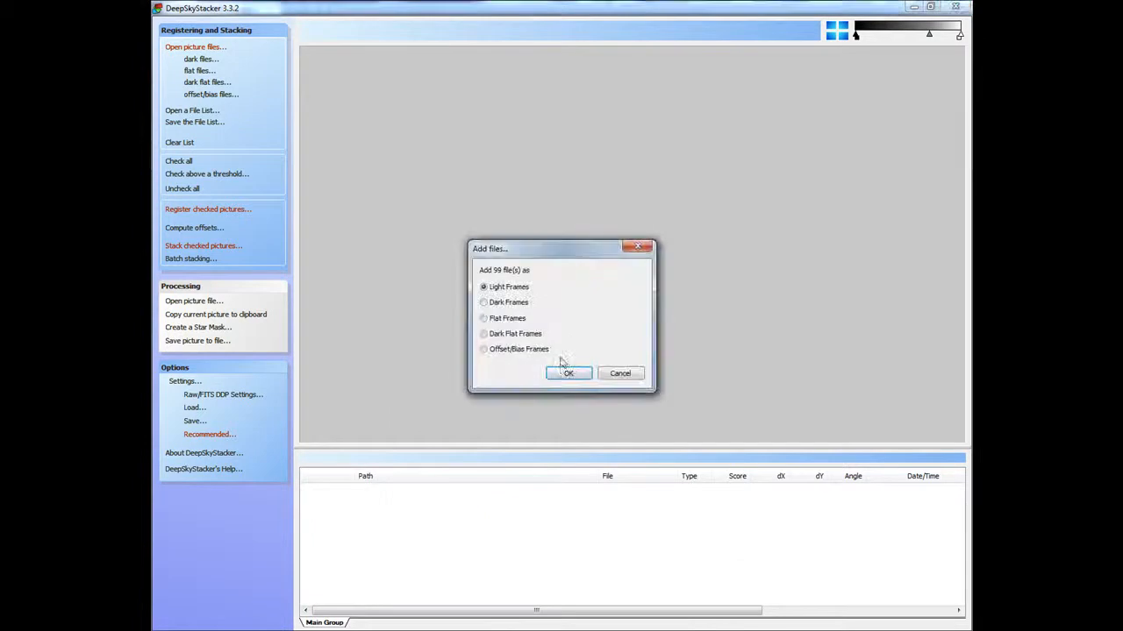
pyautogui.click(568, 371)
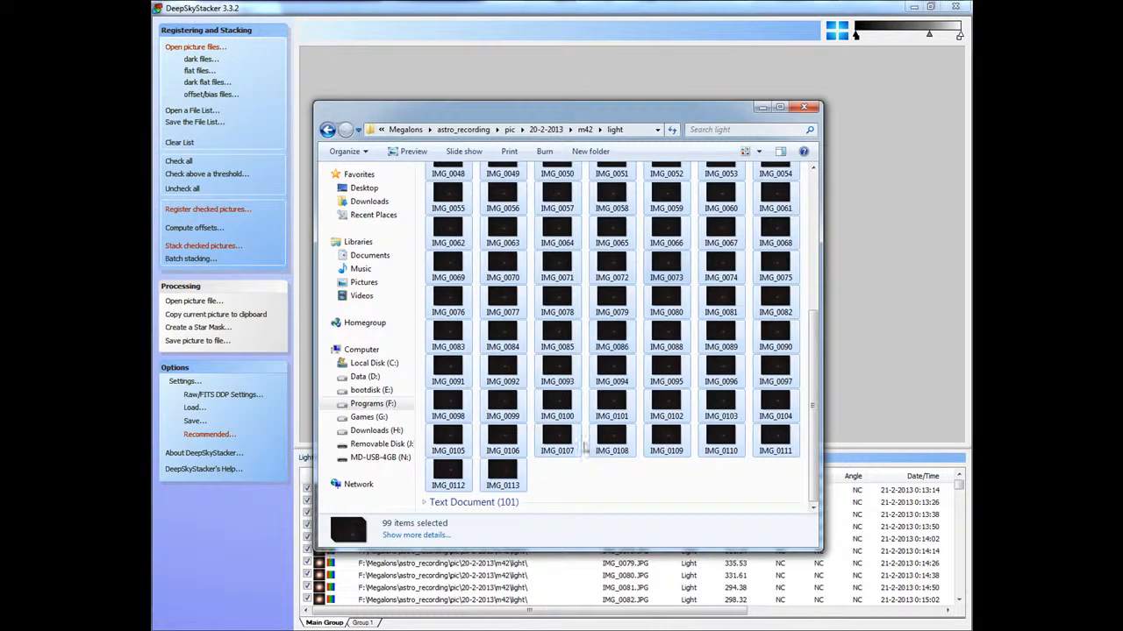
# Add the 18 dark frames and the 20 offset/bias frames to the file list.
pyautogui.click(614, 130)
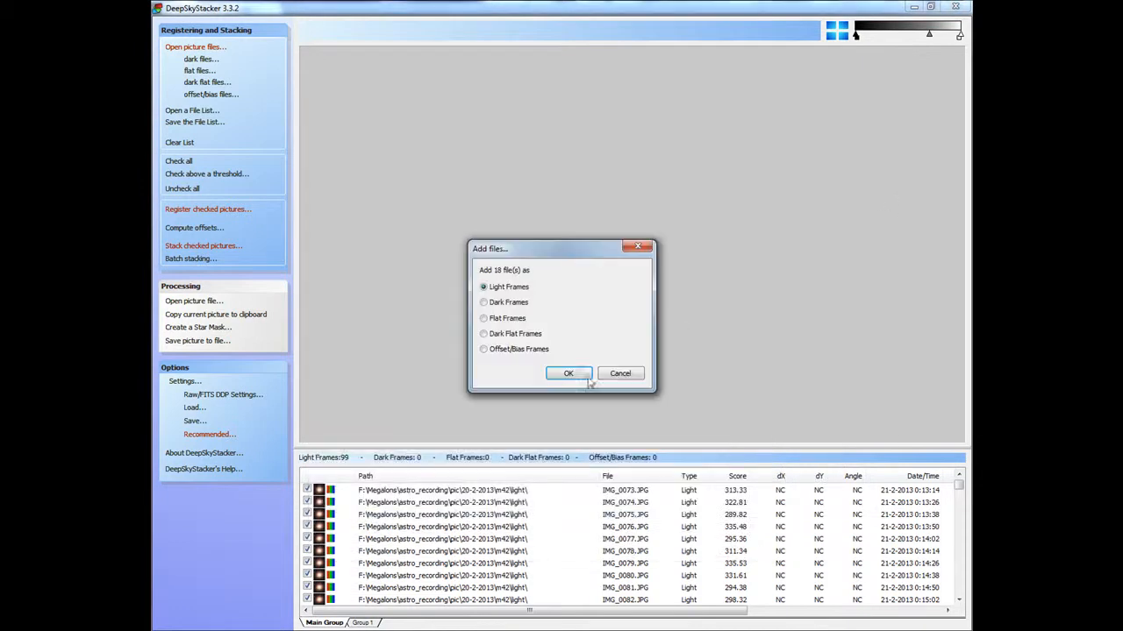
pyautogui.click(569, 372)
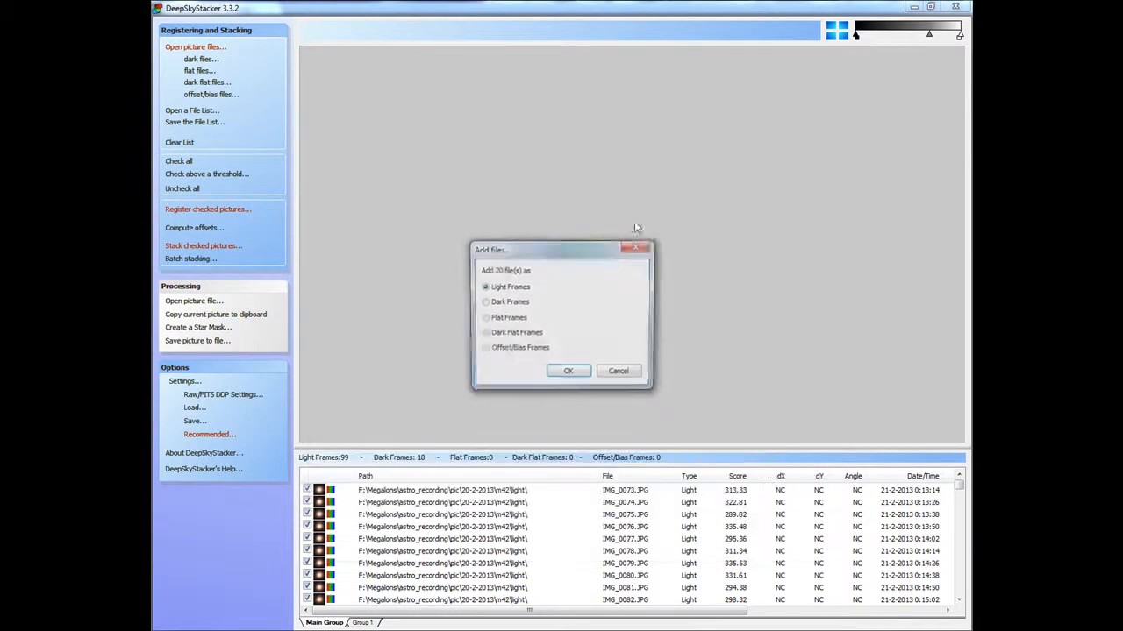
pyautogui.click(484, 347)
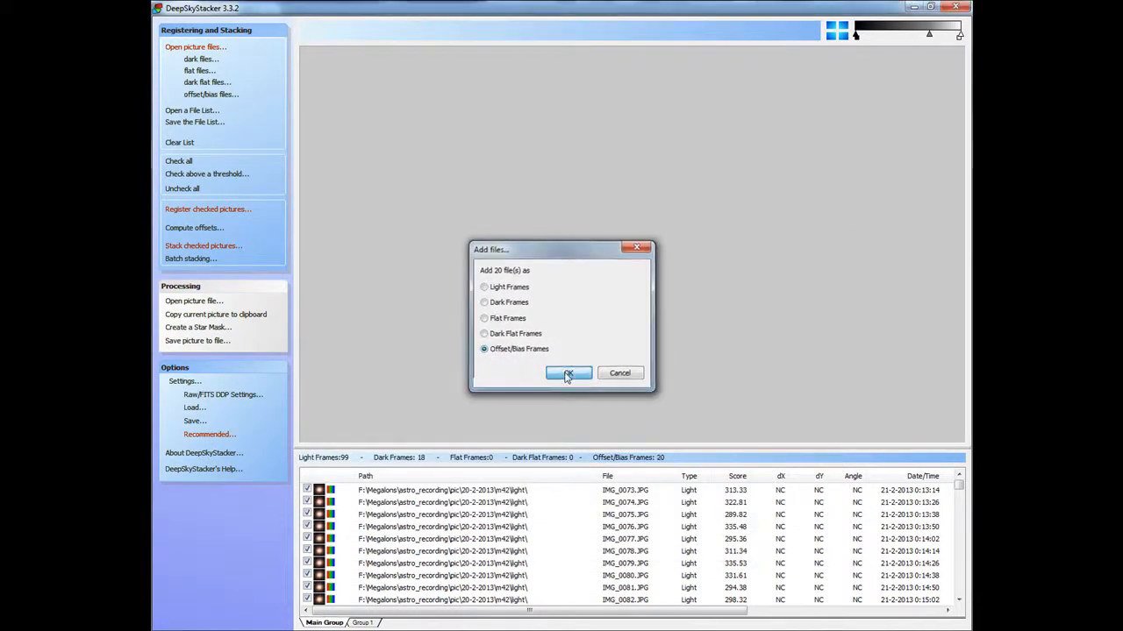
pyautogui.click(568, 372)
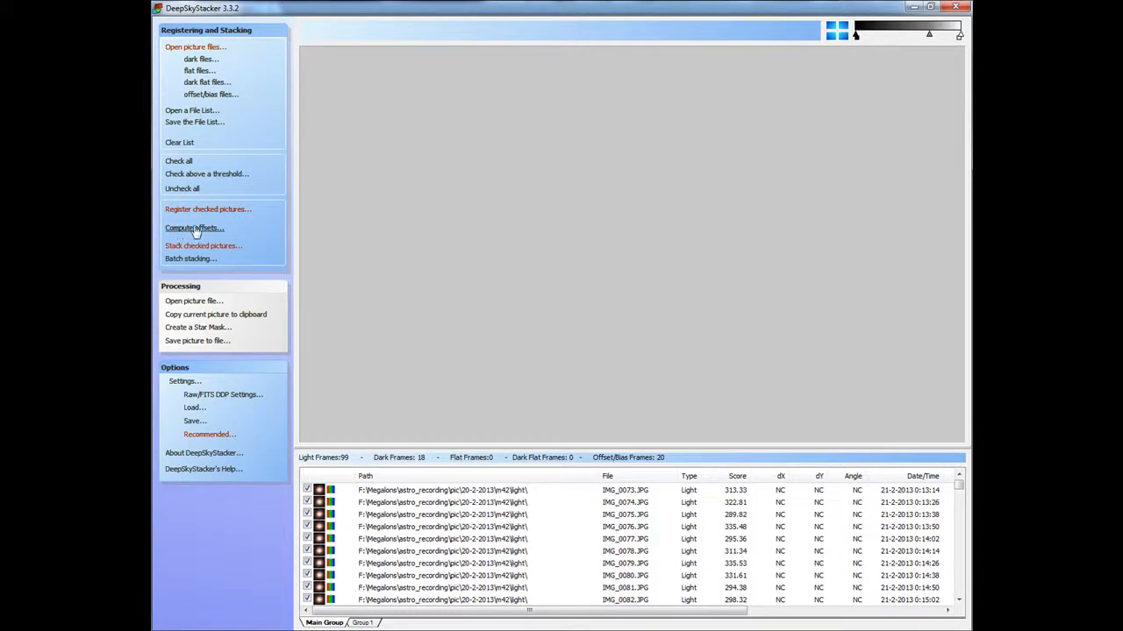
# Compute the frame offsets and check the detected star count in the advanced registration options.
pyautogui.click(207, 208)
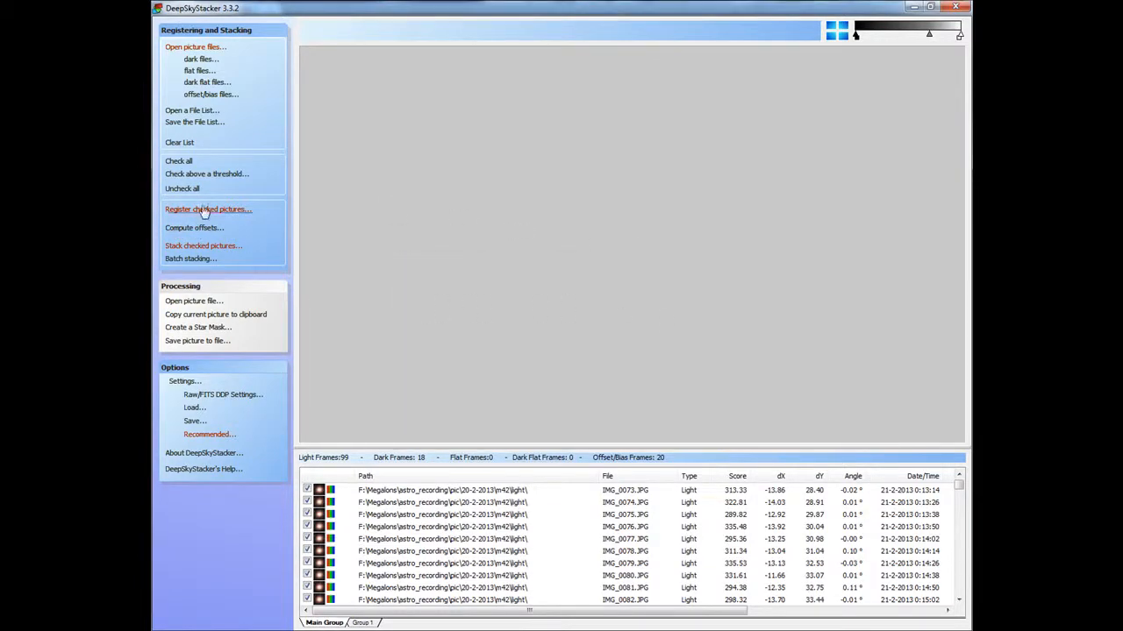
pyautogui.click(207, 209)
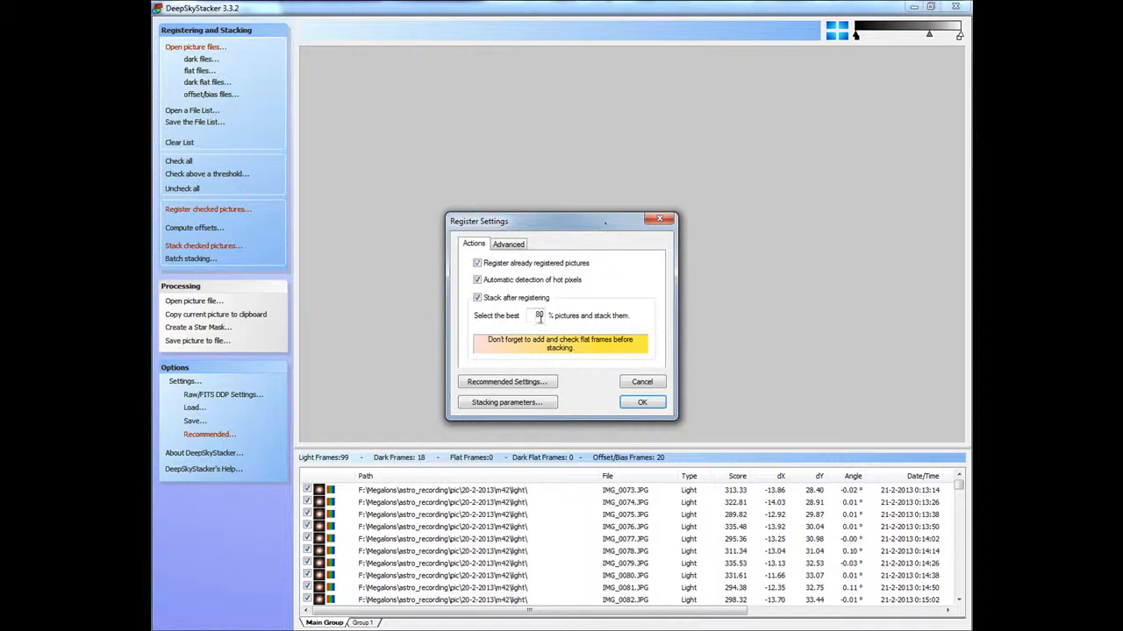
pyautogui.click(509, 244)
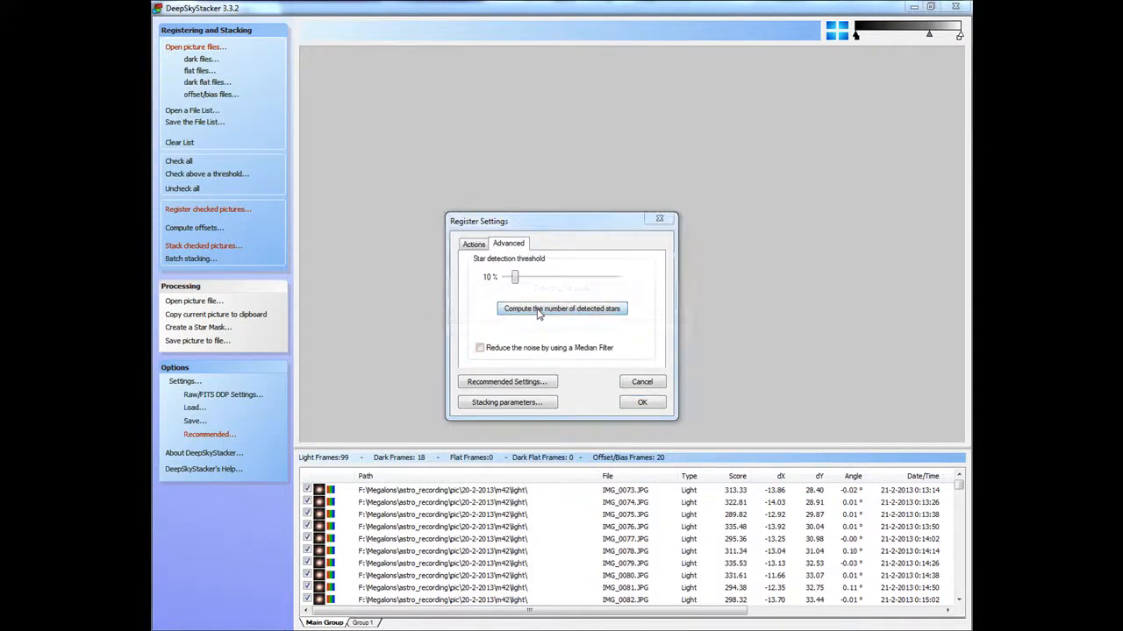
pyautogui.click(561, 309)
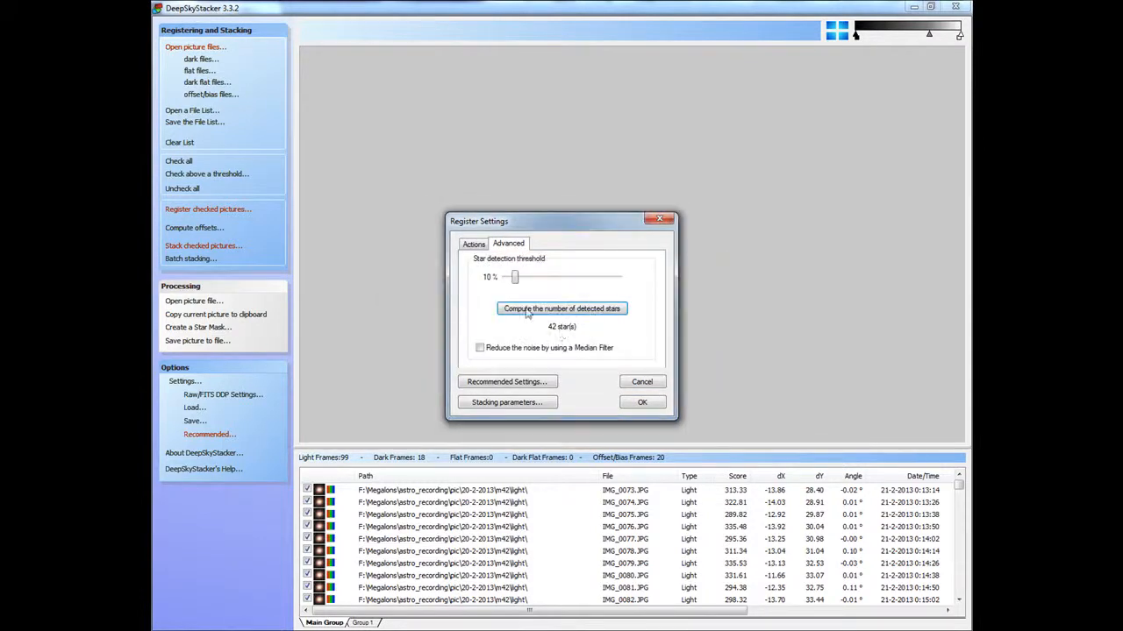
pyautogui.click(474, 244)
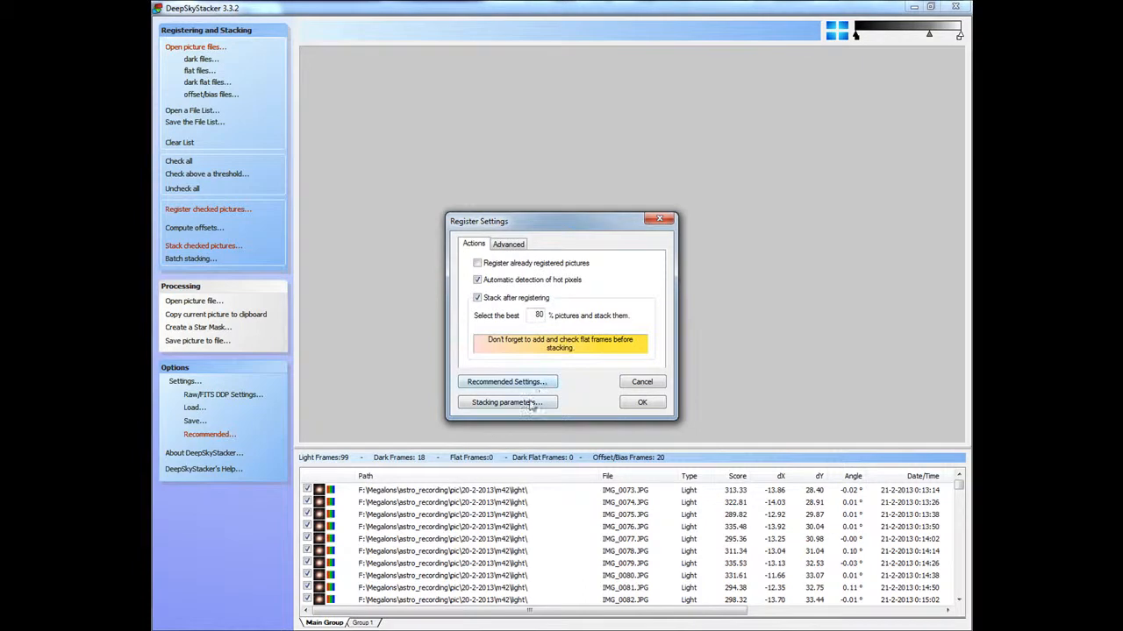
# Set Mosaic mode in the stacking parameters and start registering and stacking the frames.
pyautogui.click(505, 401)
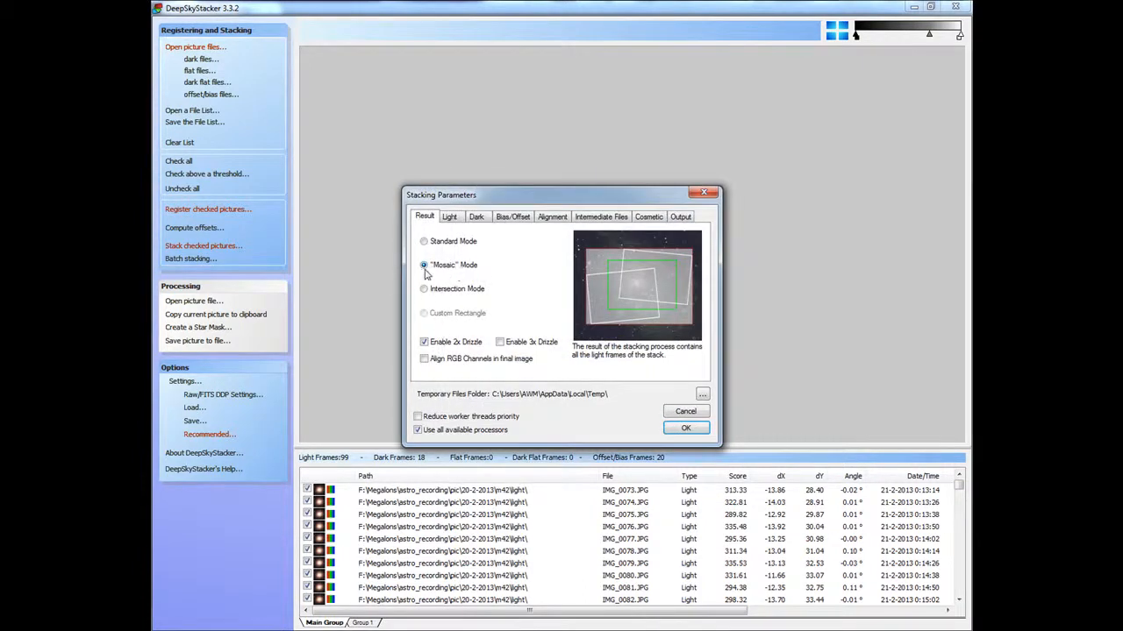
pyautogui.click(477, 217)
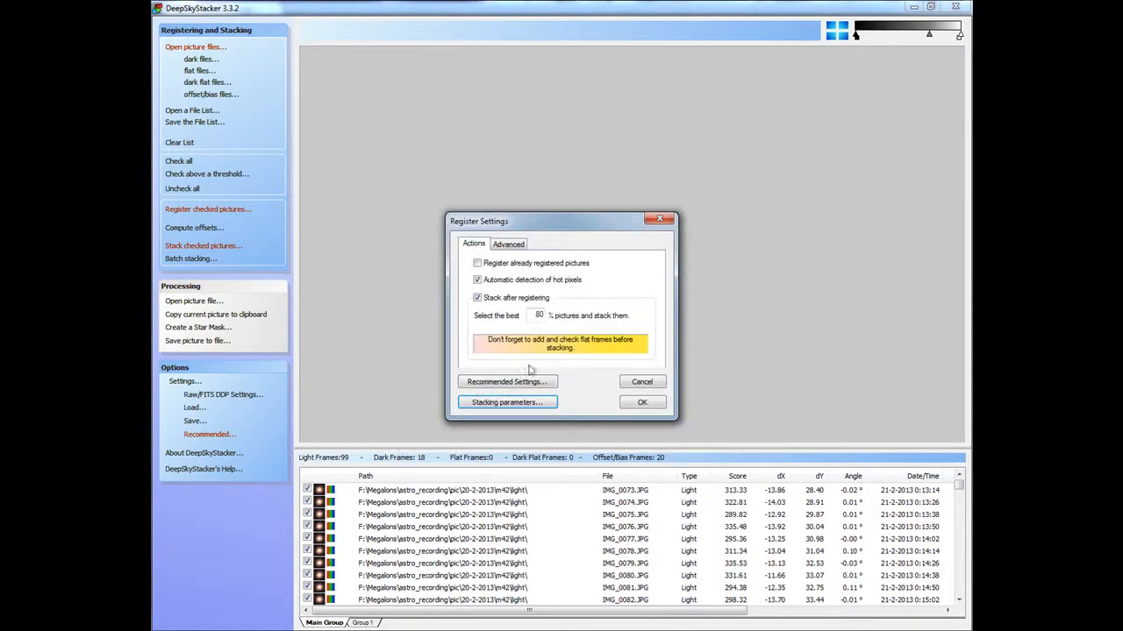
pyautogui.click(505, 382)
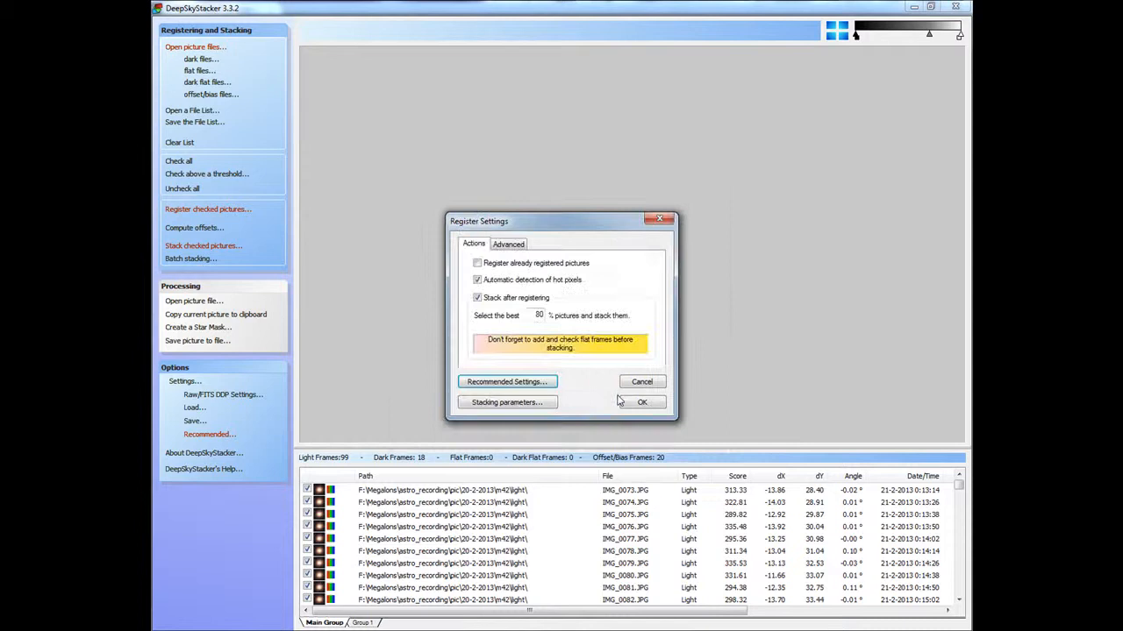
pyautogui.click(642, 402)
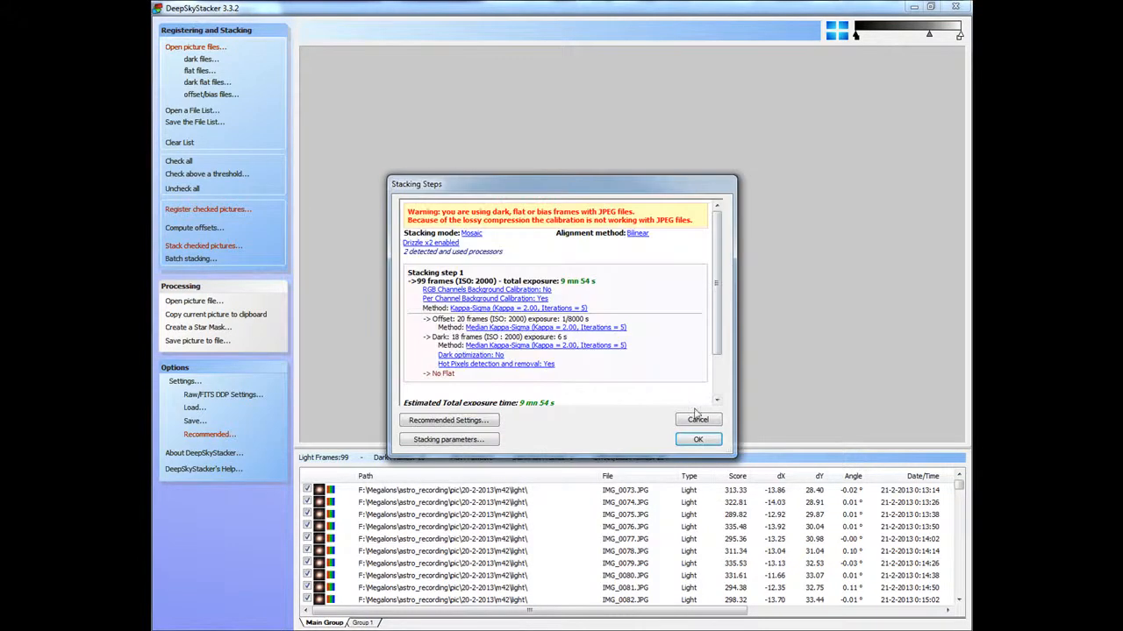
pyautogui.click(699, 438)
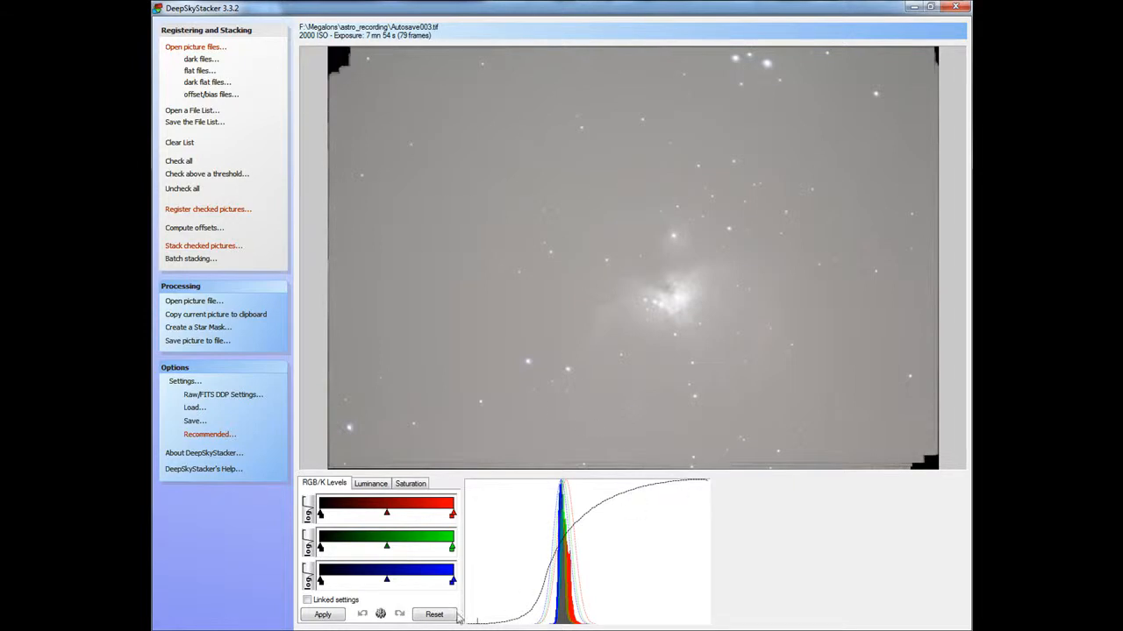
# Link the RGB levels, darken the sky background, and apply a colour saturation boost.
pyautogui.click(307, 600)
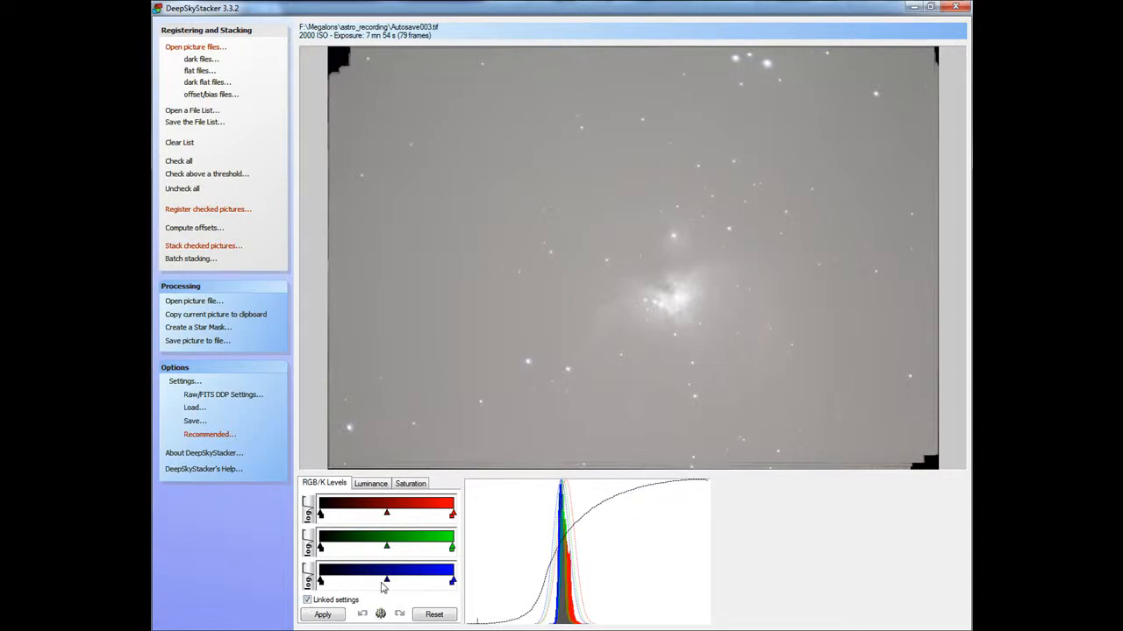
pyautogui.moveTo(386, 579); pyautogui.dragTo(372, 578)
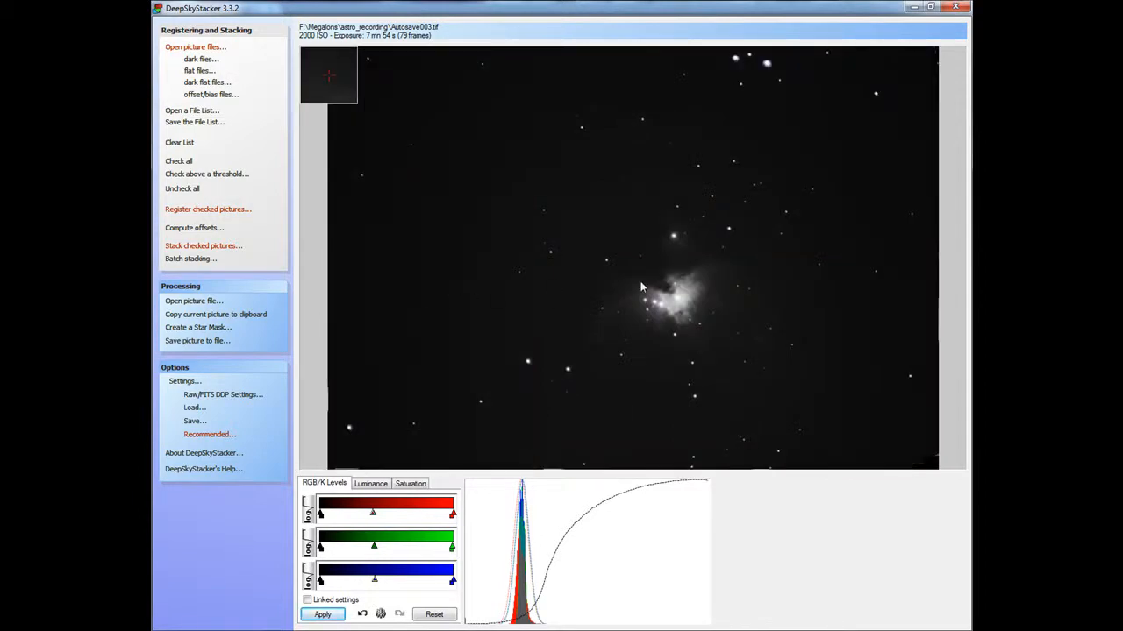
pyautogui.moveTo(741, 264)
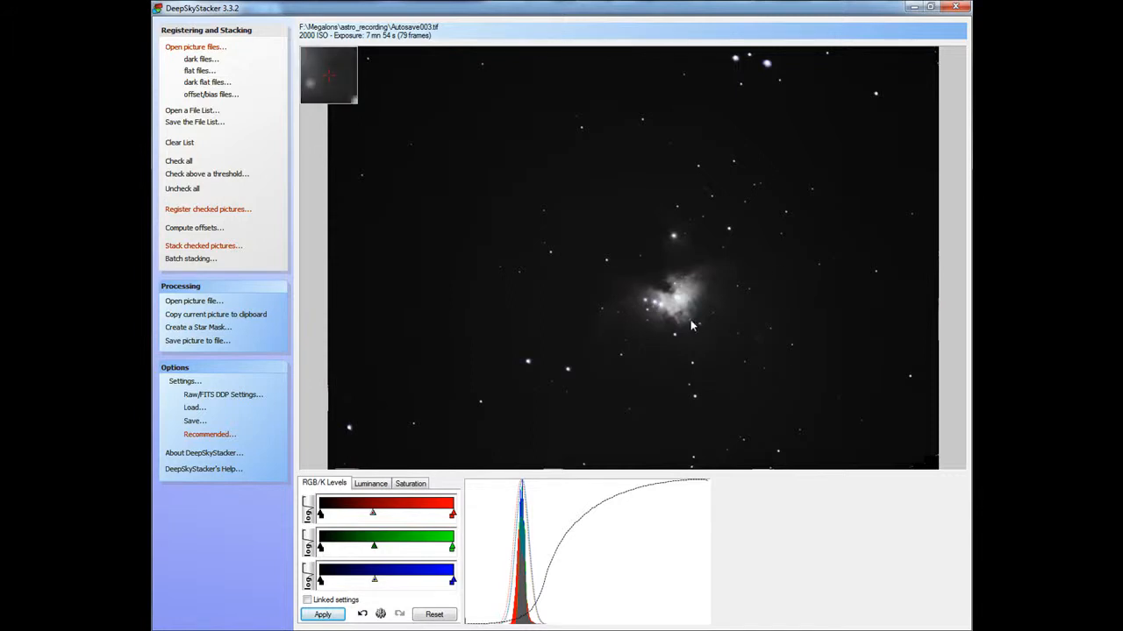
pyautogui.click(411, 484)
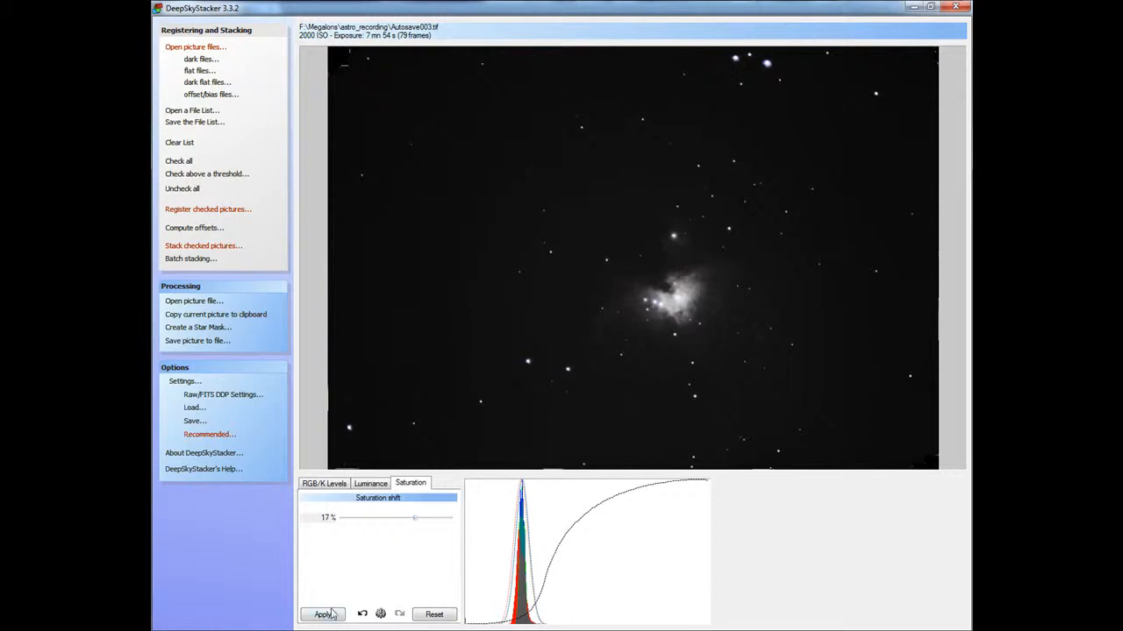
pyautogui.click(323, 614)
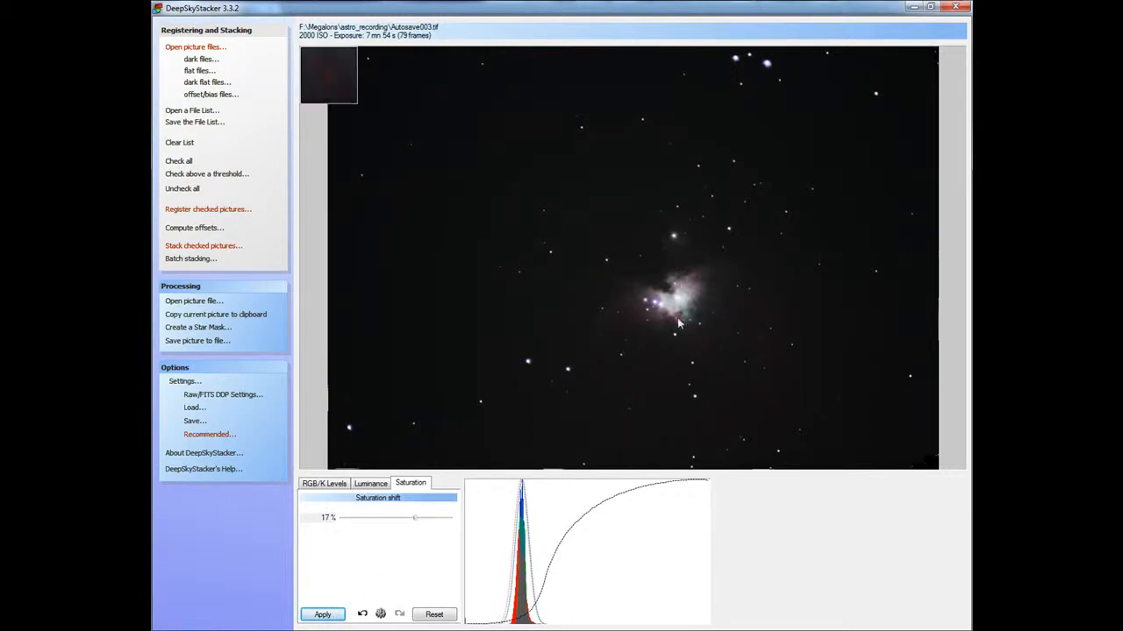
# Adjust the luminance midtone angle and value, apply it, and readjust the midtone.
pyautogui.click(370, 484)
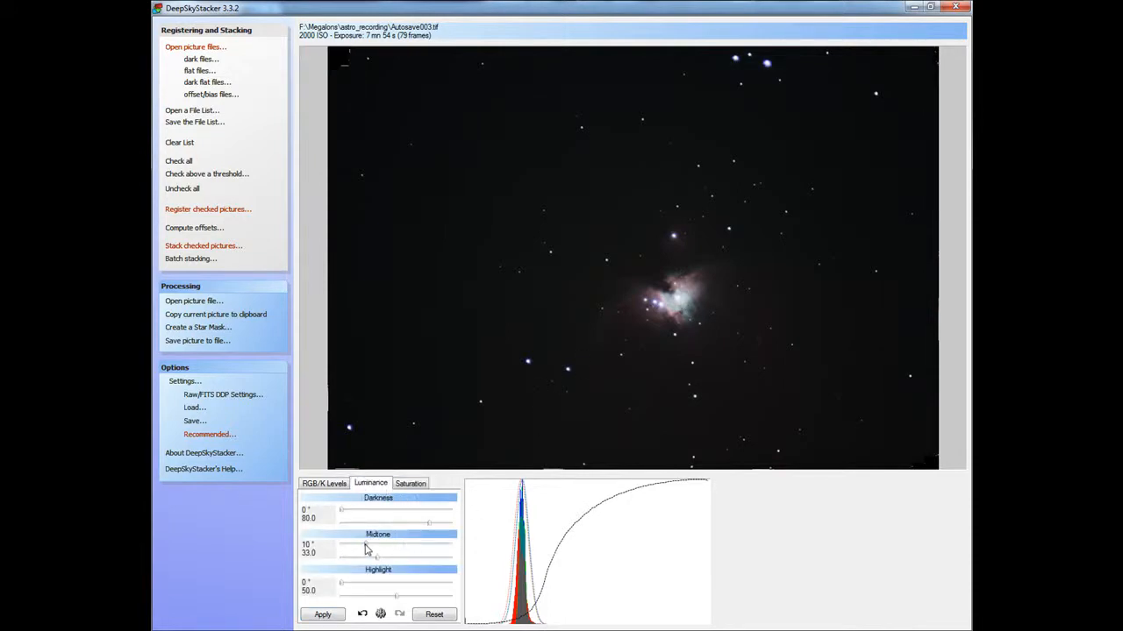
pyautogui.moveTo(359, 548); pyautogui.dragTo(372, 547)
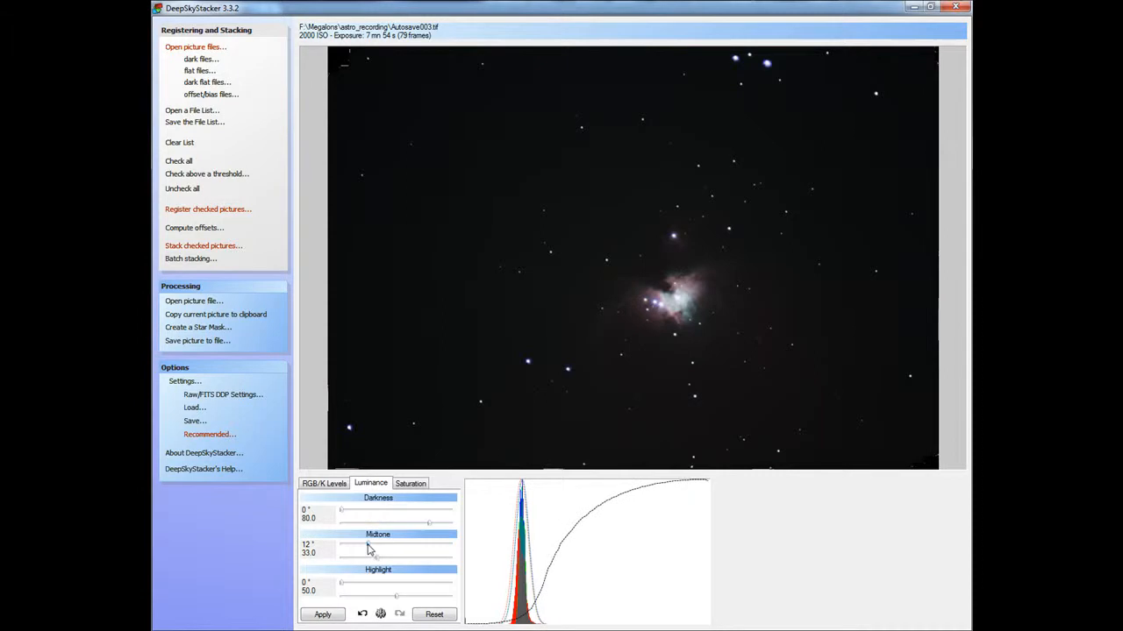
pyautogui.moveTo(364, 547); pyautogui.dragTo(377, 558)
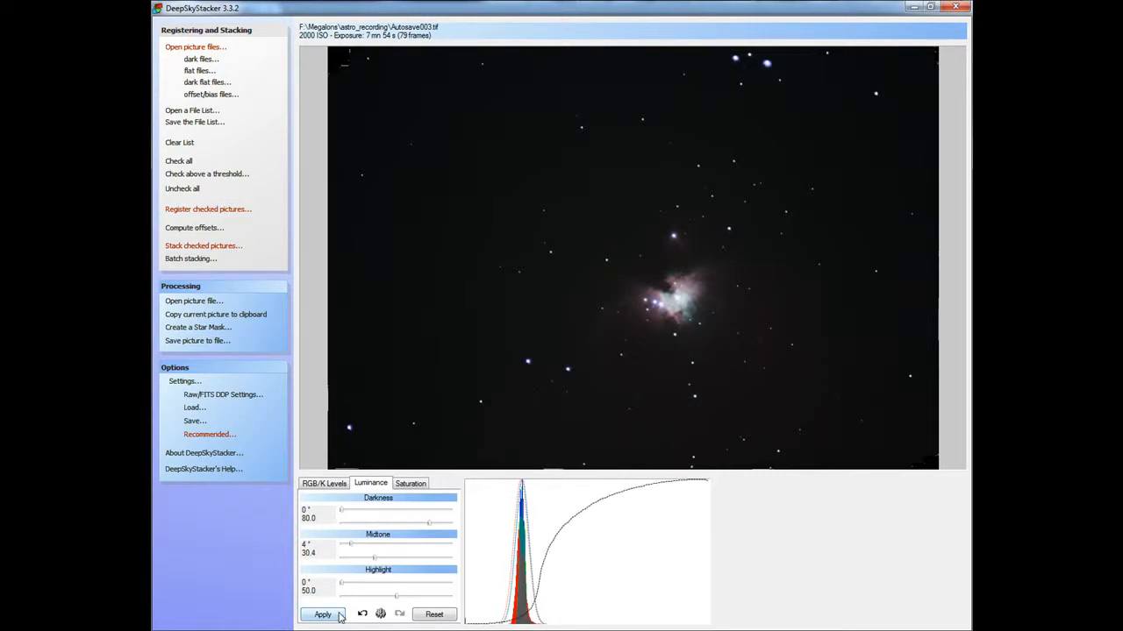
pyautogui.click(323, 614)
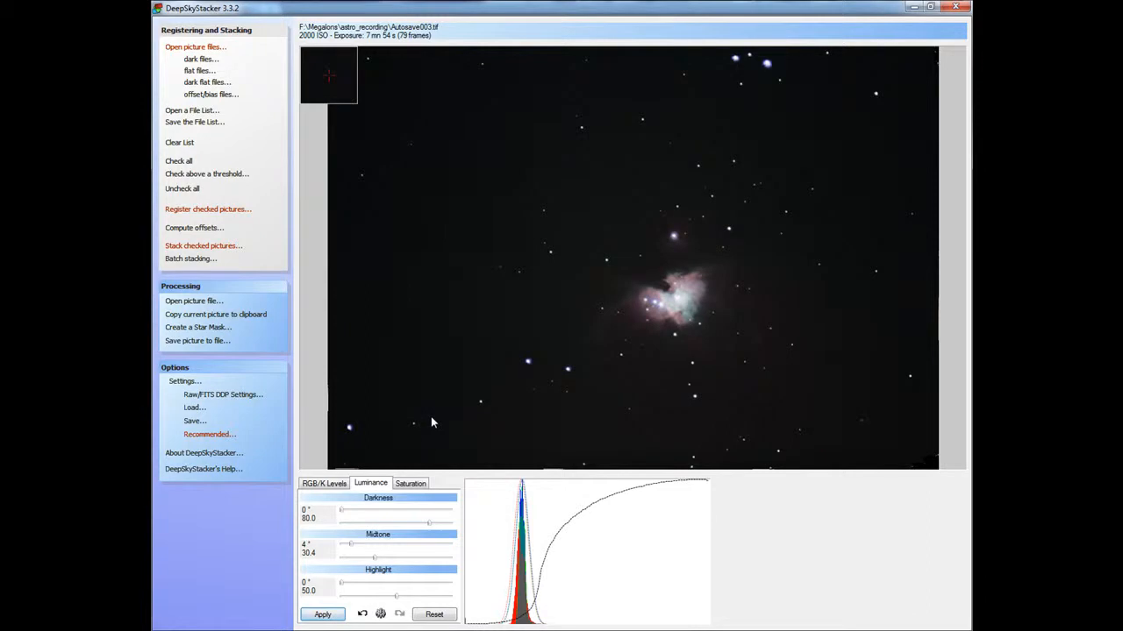
pyautogui.moveTo(691, 273)
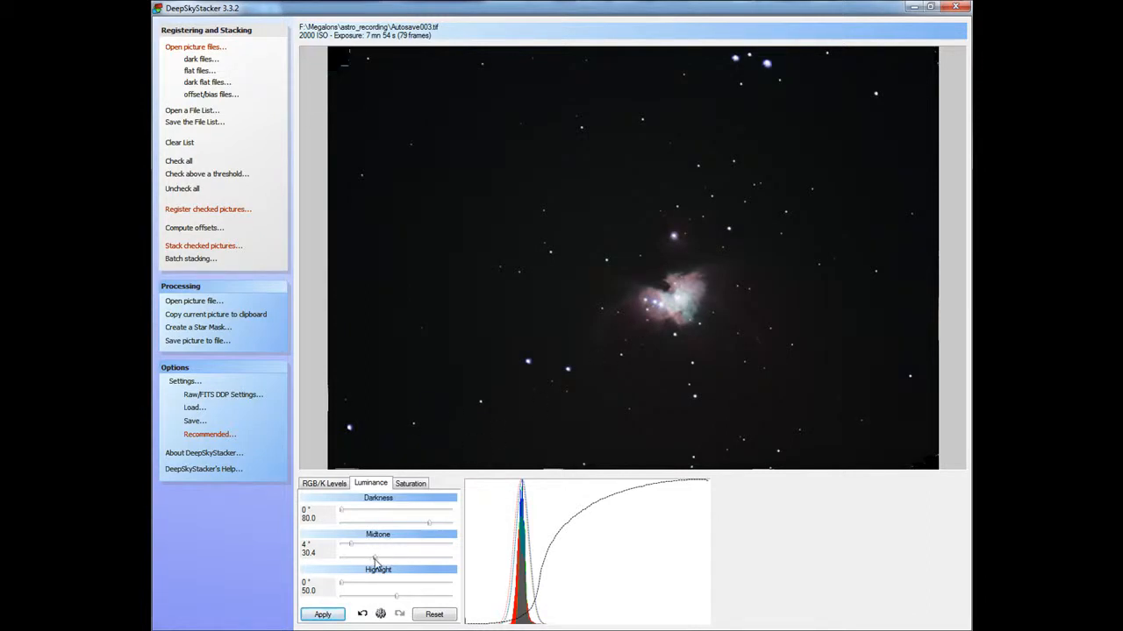
pyautogui.moveTo(351, 544); pyautogui.dragTo(377, 544)
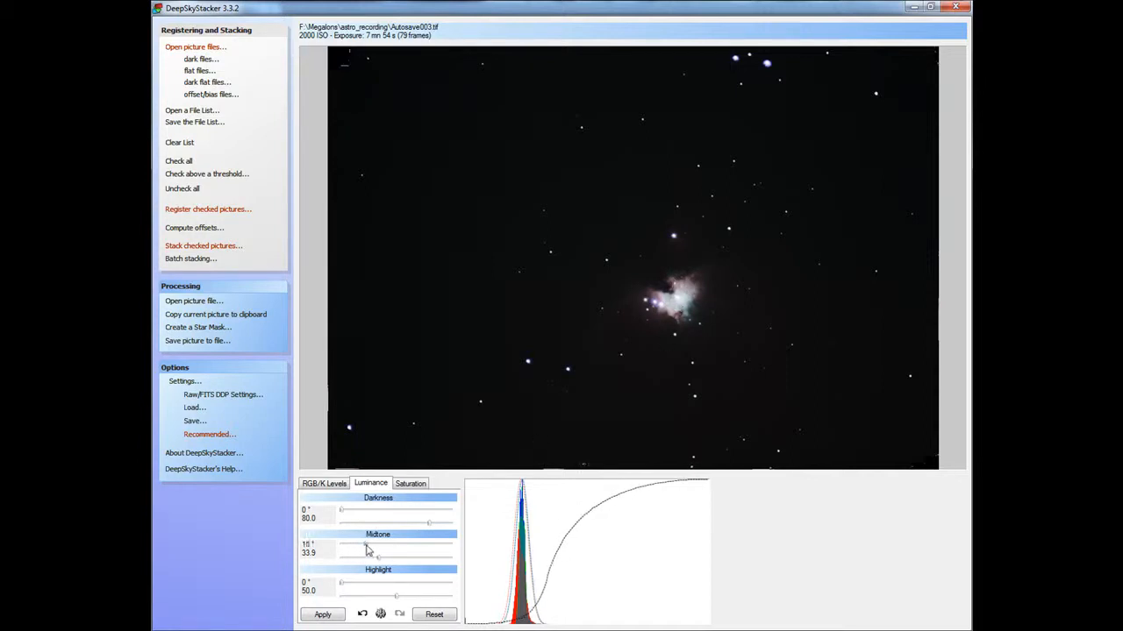
# Set the luminance midtone to 11° and 31.6 and apply it to the image.
pyautogui.click(322, 614)
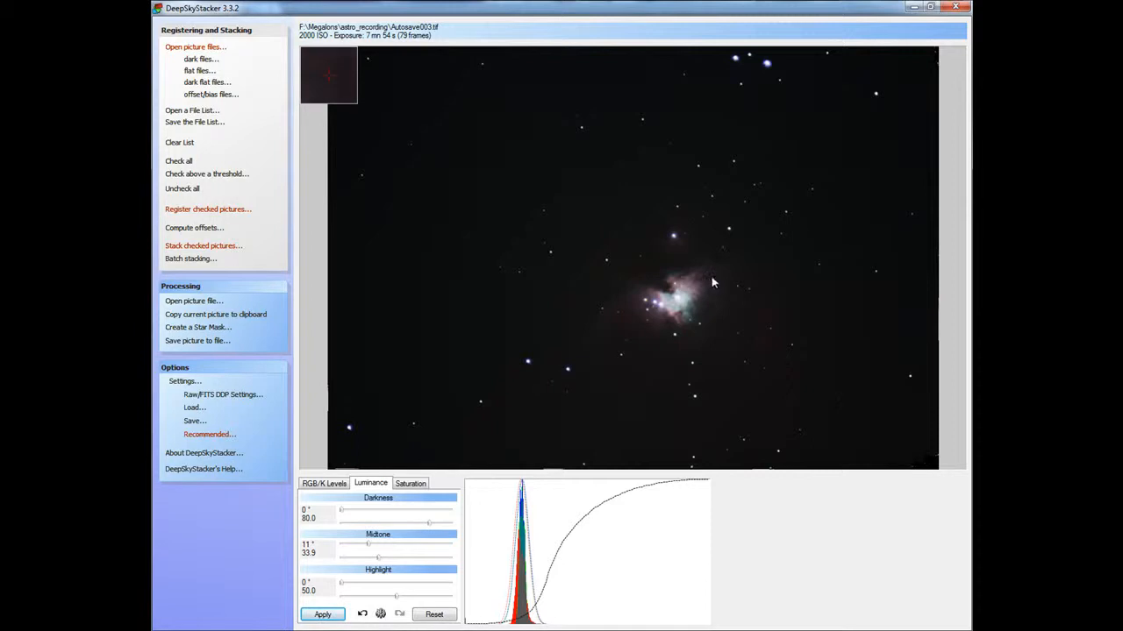
pyautogui.moveTo(665, 251)
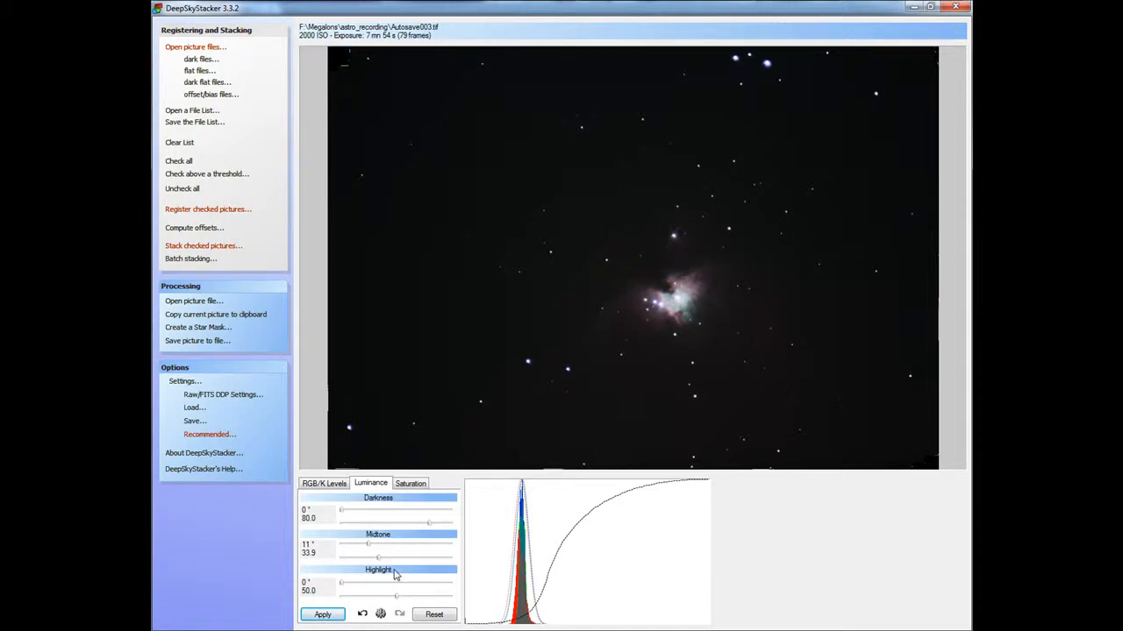
pyautogui.moveTo(379, 558); pyautogui.dragTo(371, 558)
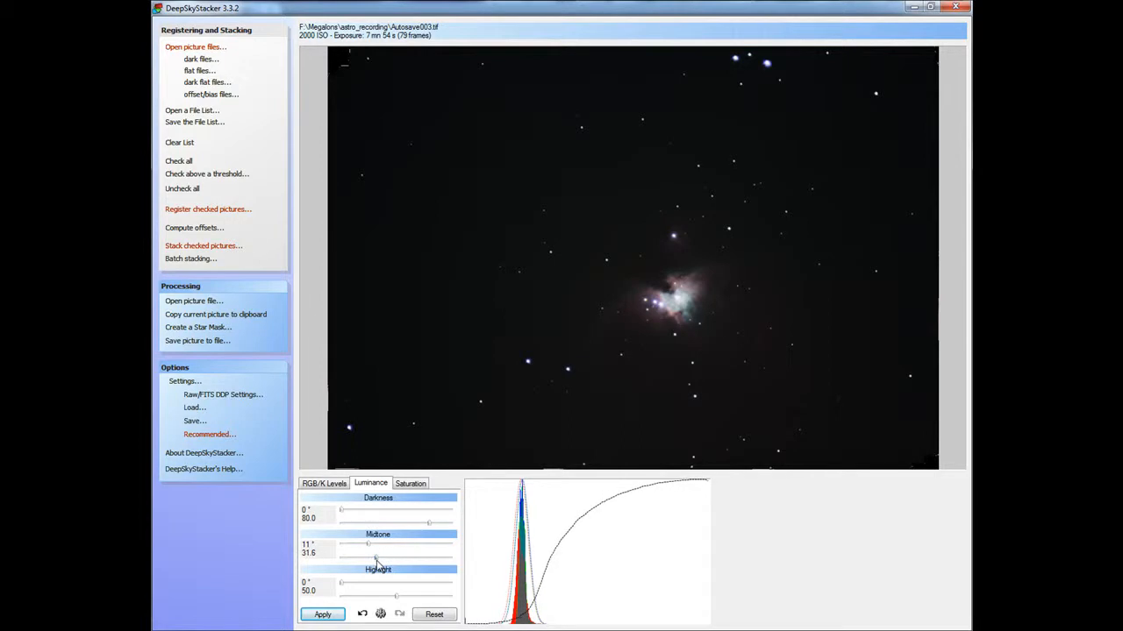
pyautogui.click(323, 614)
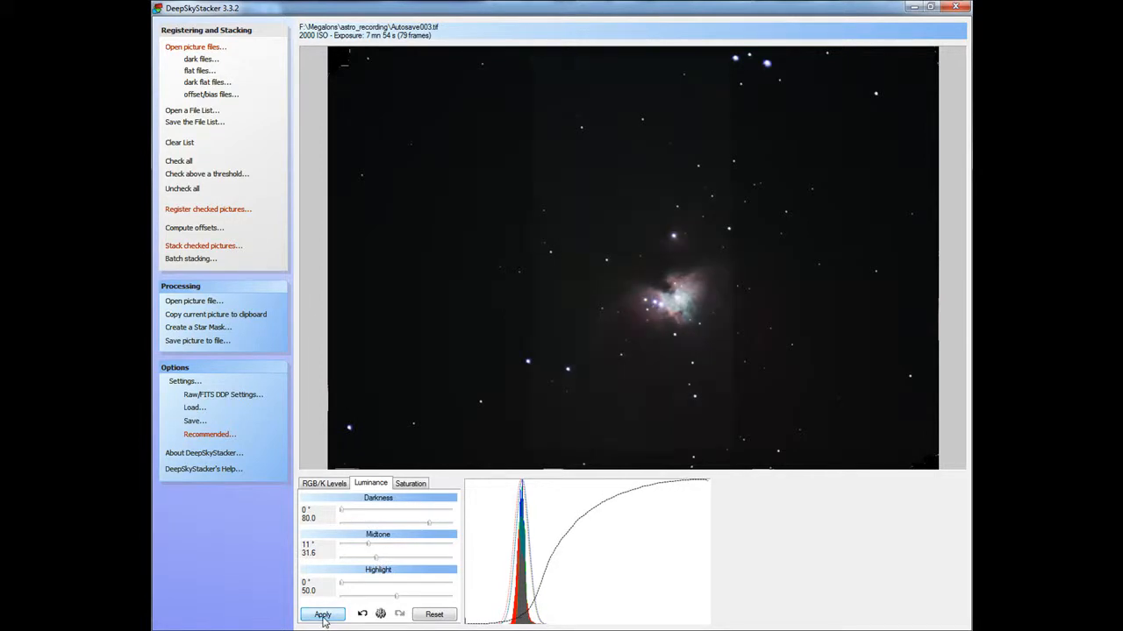
pyautogui.click(323, 614)
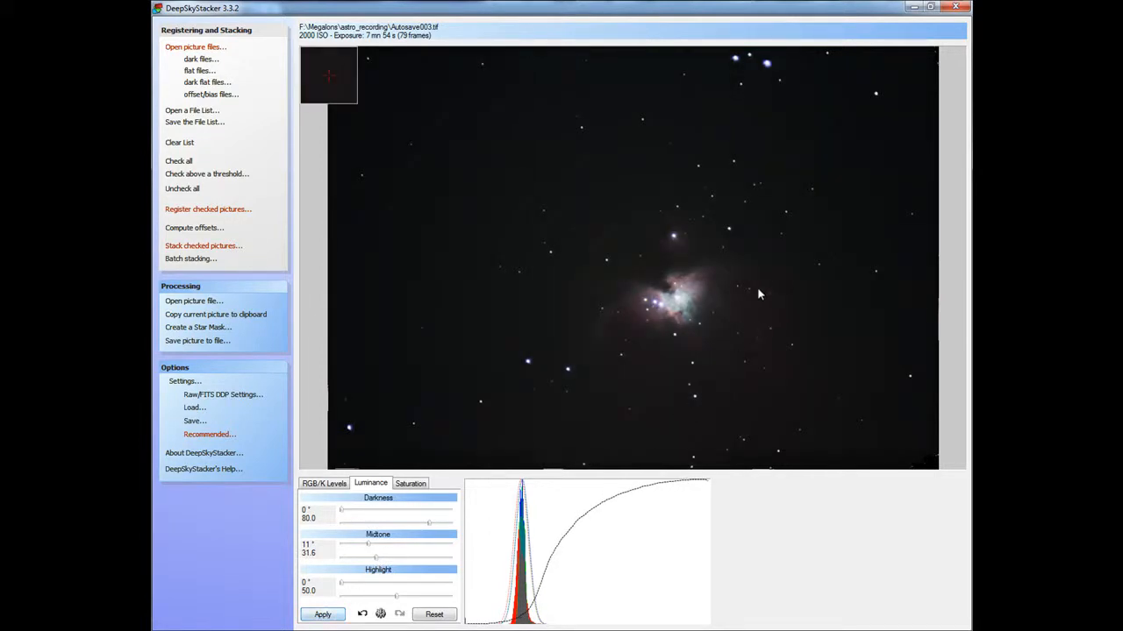
pyautogui.moveTo(611, 354)
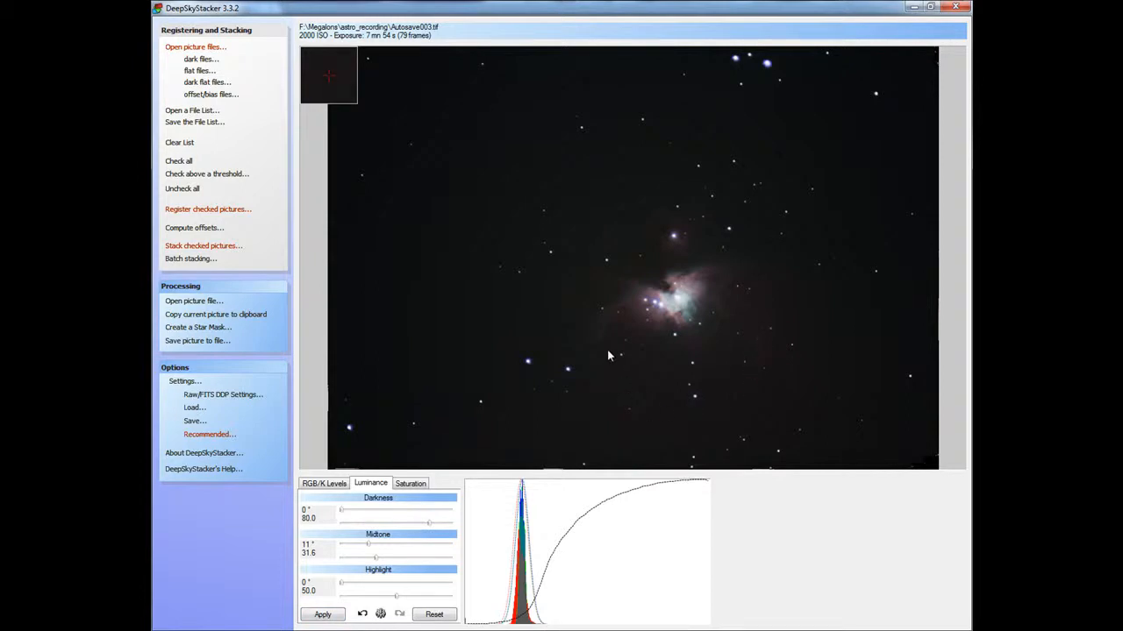
pyautogui.moveTo(617, 340)
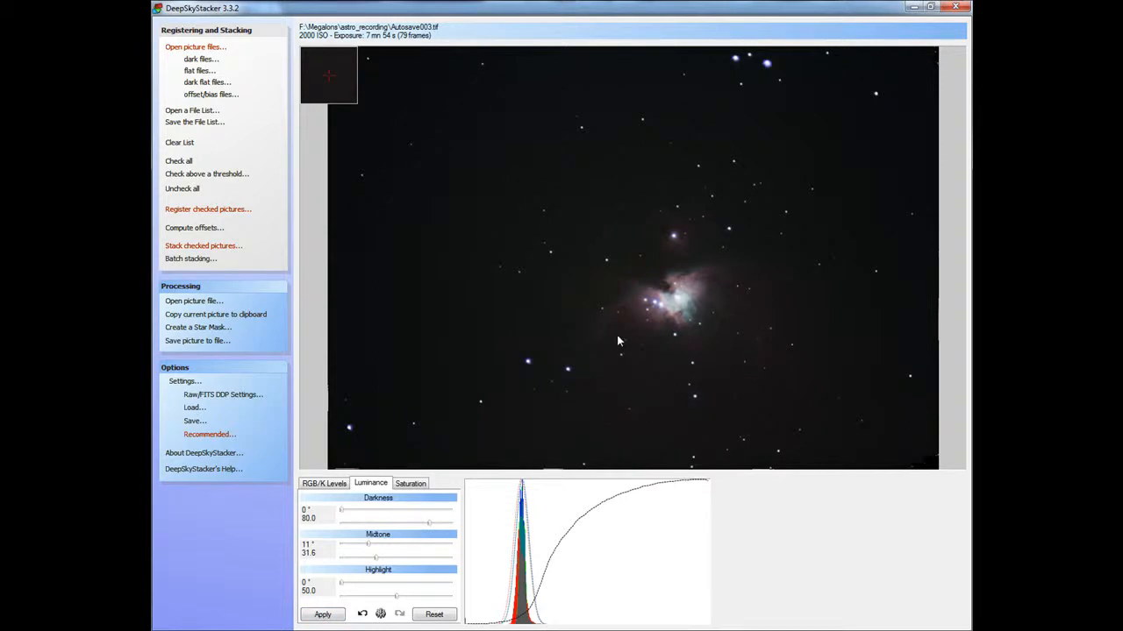
pyautogui.moveTo(751, 374)
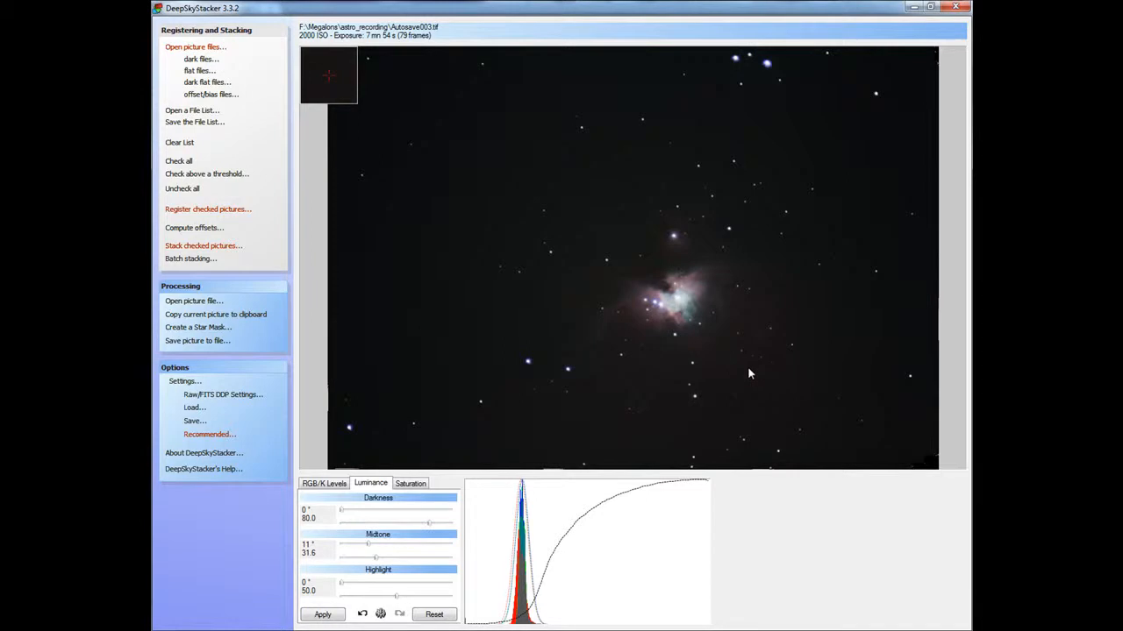
pyautogui.moveTo(758, 344)
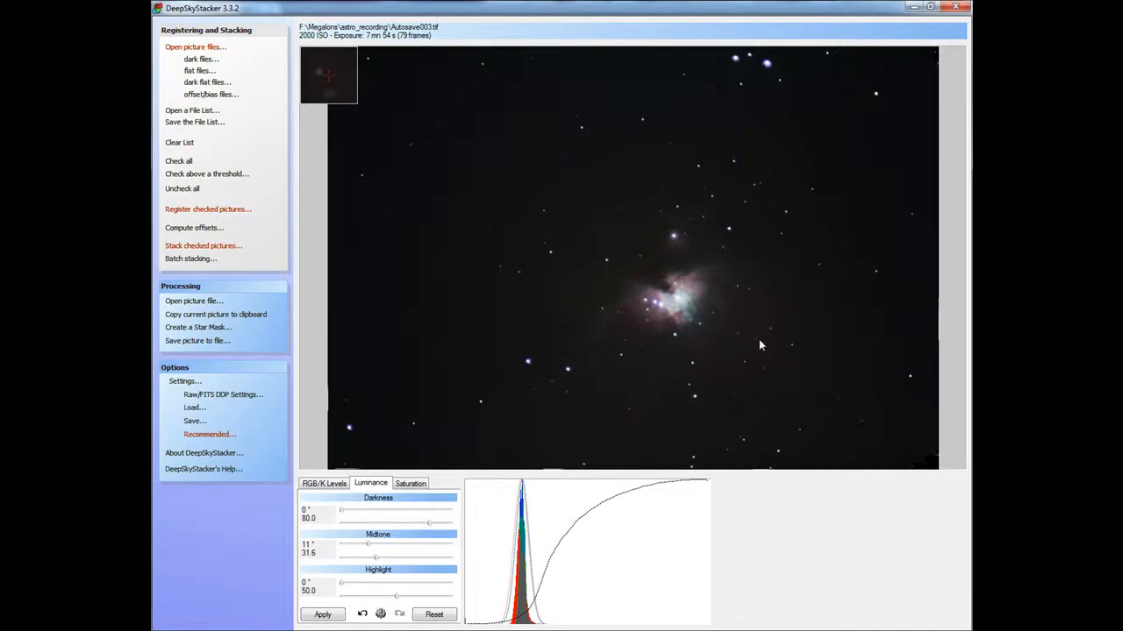
pyautogui.moveTo(751, 397)
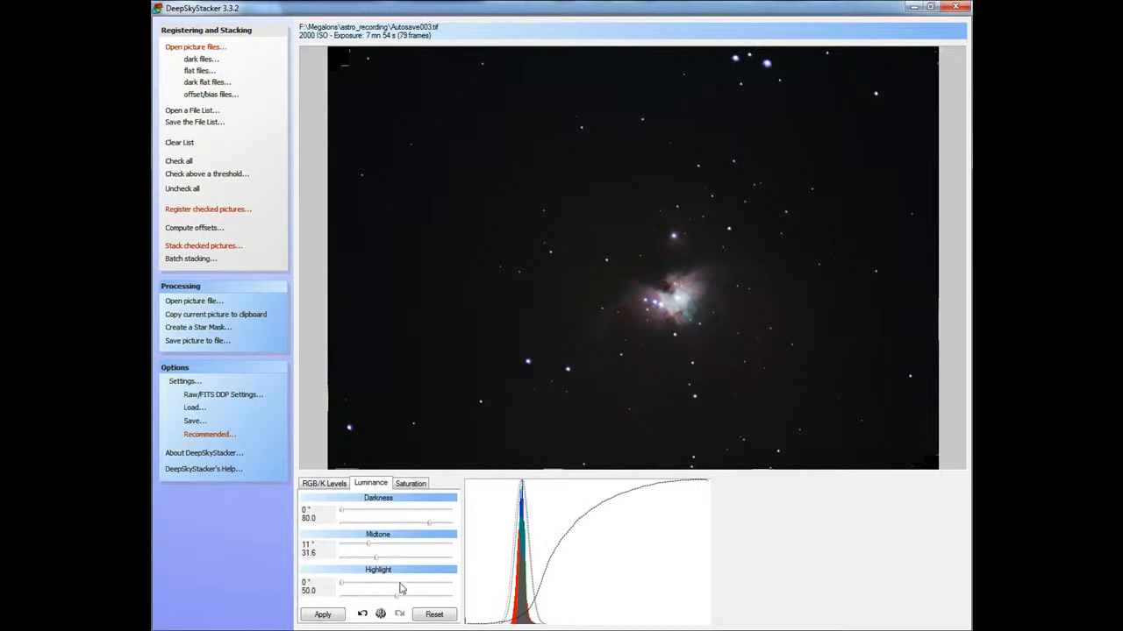
# Shift the red, green and blue channel levels and apply them for a warmer tone.
pyautogui.click(323, 484)
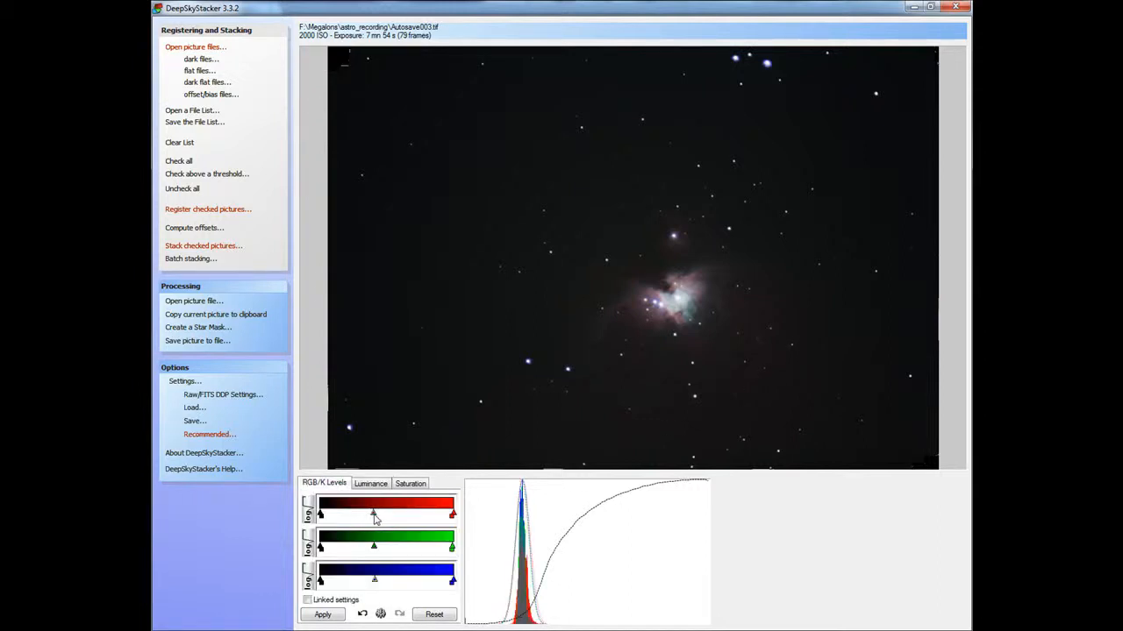
pyautogui.click(322, 614)
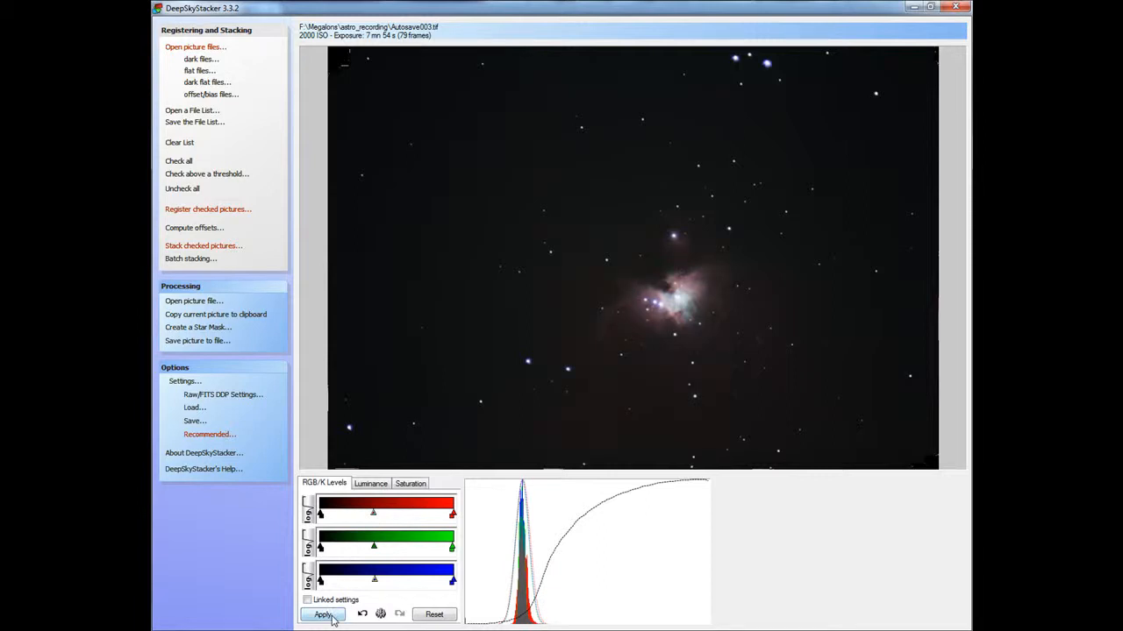
pyautogui.click(323, 614)
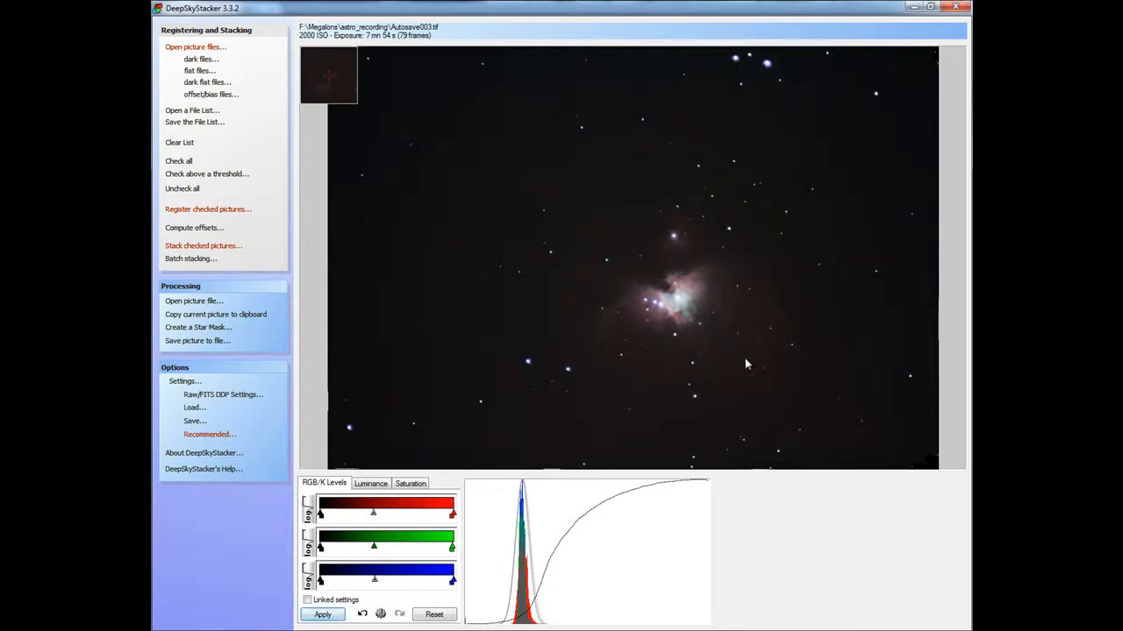
pyautogui.moveTo(724, 411)
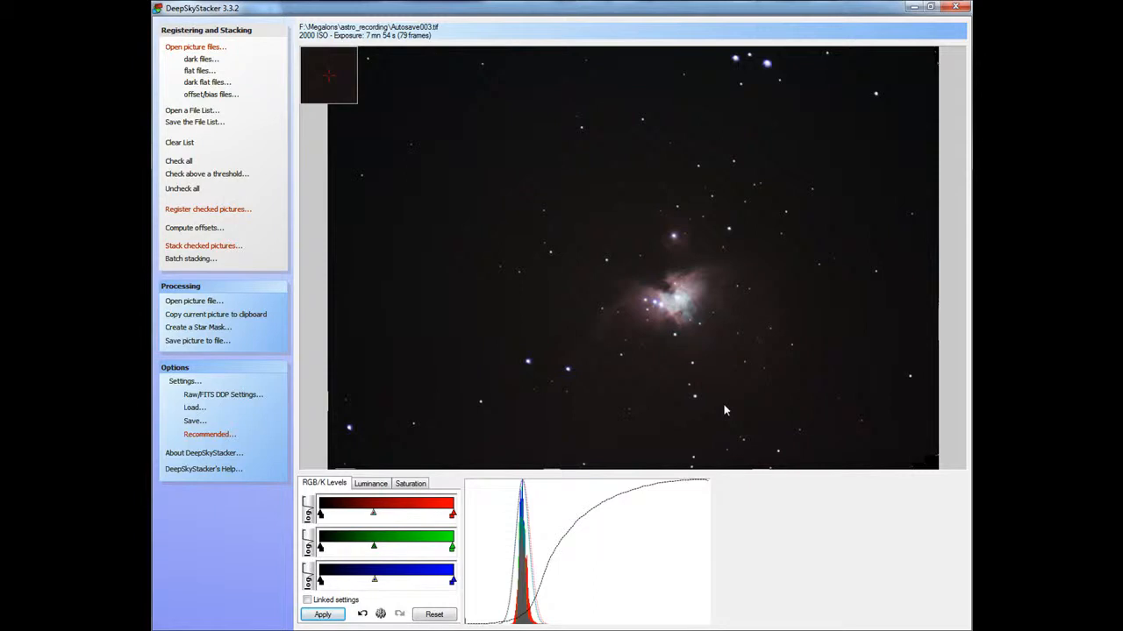
pyautogui.moveTo(751, 377)
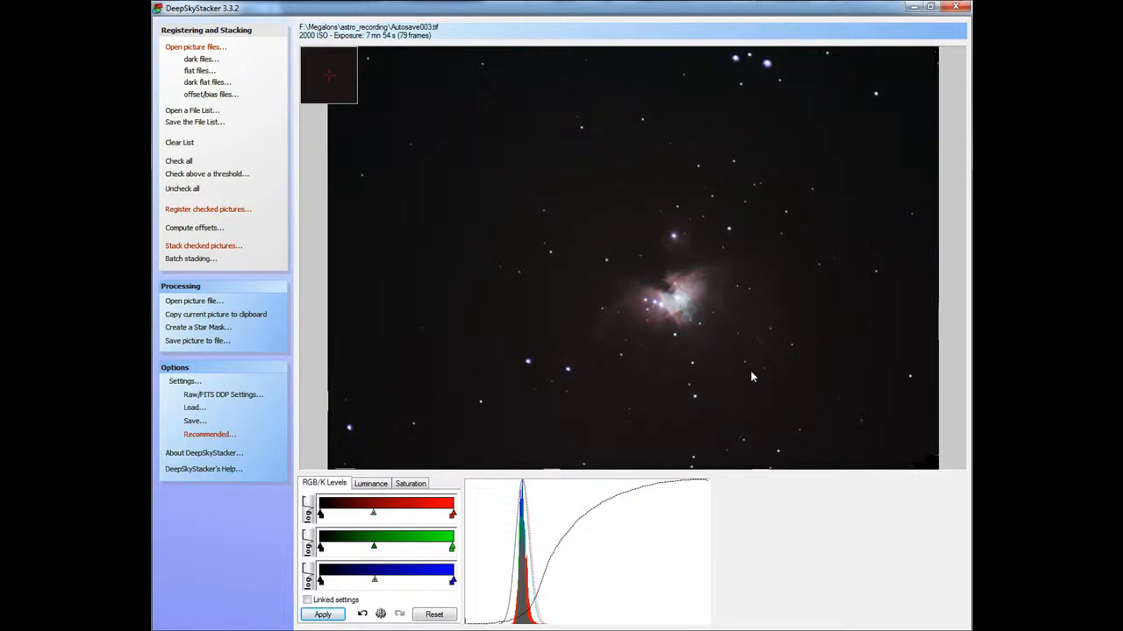
pyautogui.moveTo(786, 191)
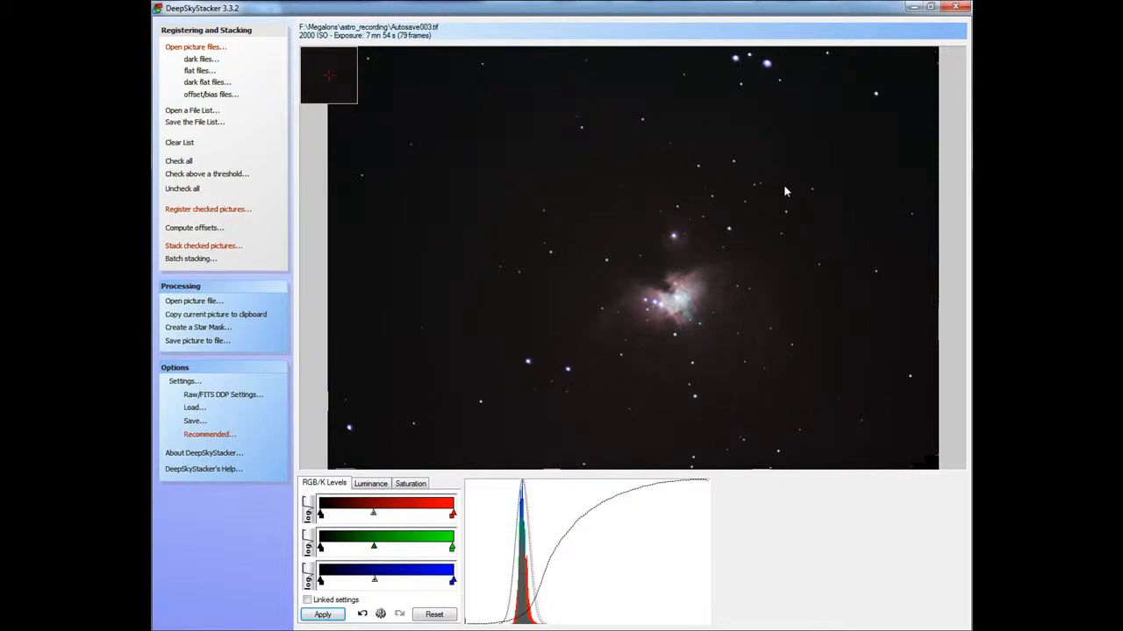
pyautogui.click(323, 614)
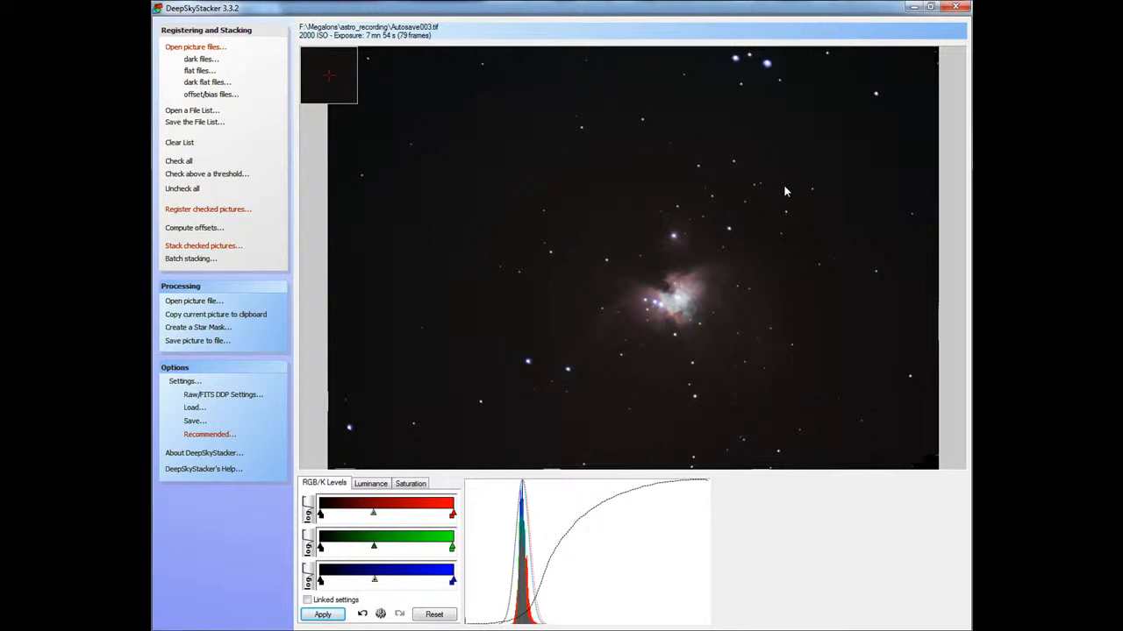
pyautogui.moveTo(744, 94)
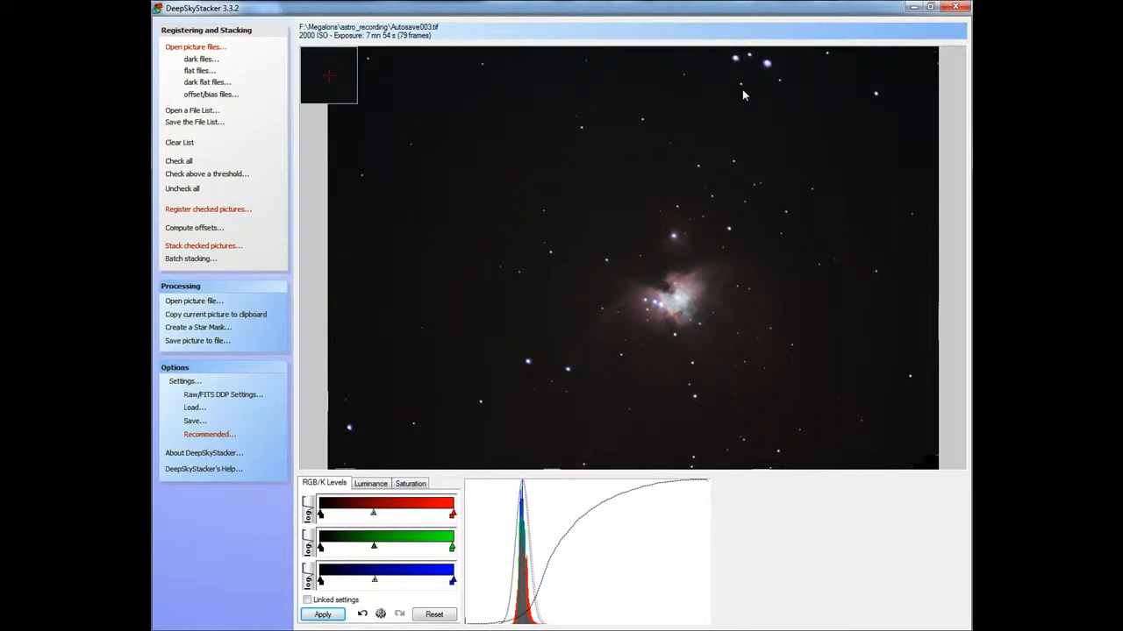
pyautogui.moveTo(723, 101)
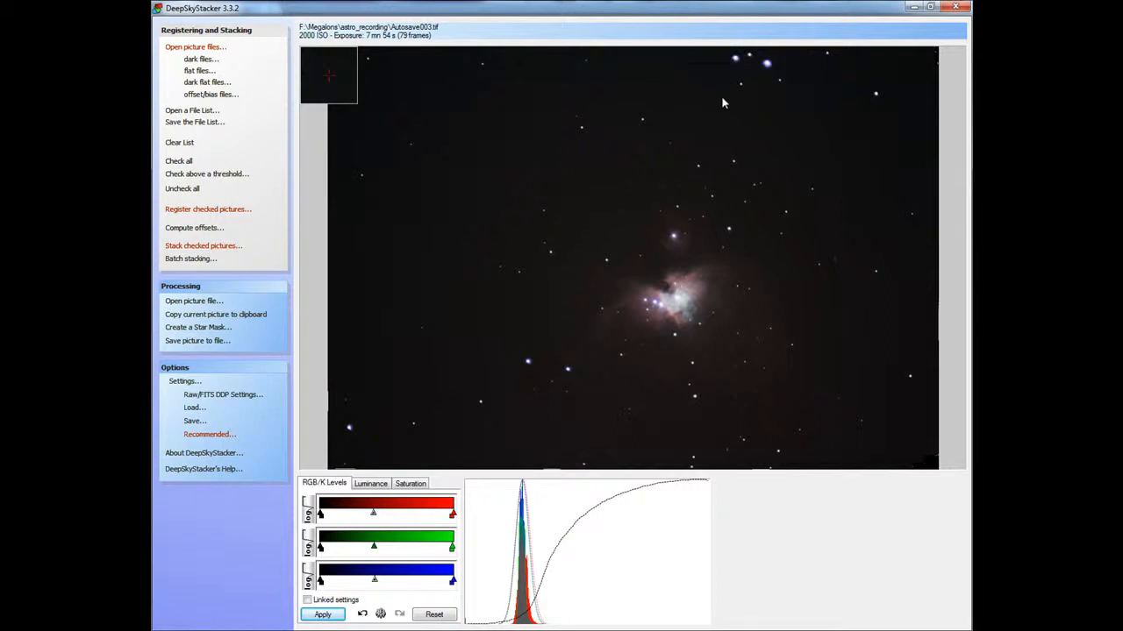
pyautogui.moveTo(751, 139)
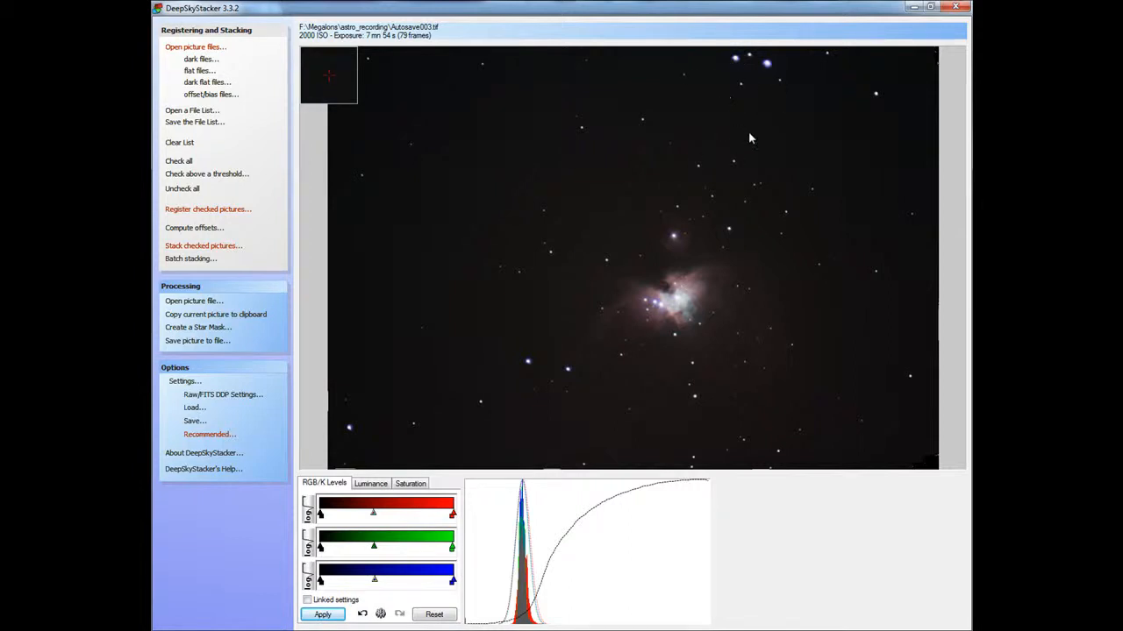
pyautogui.moveTo(583, 162)
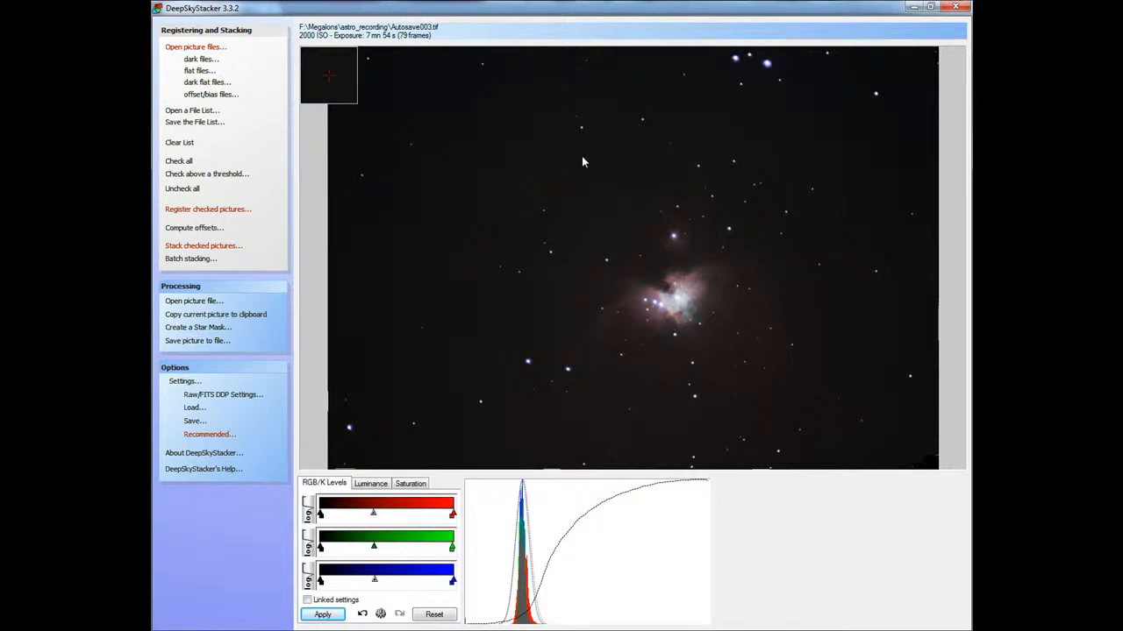